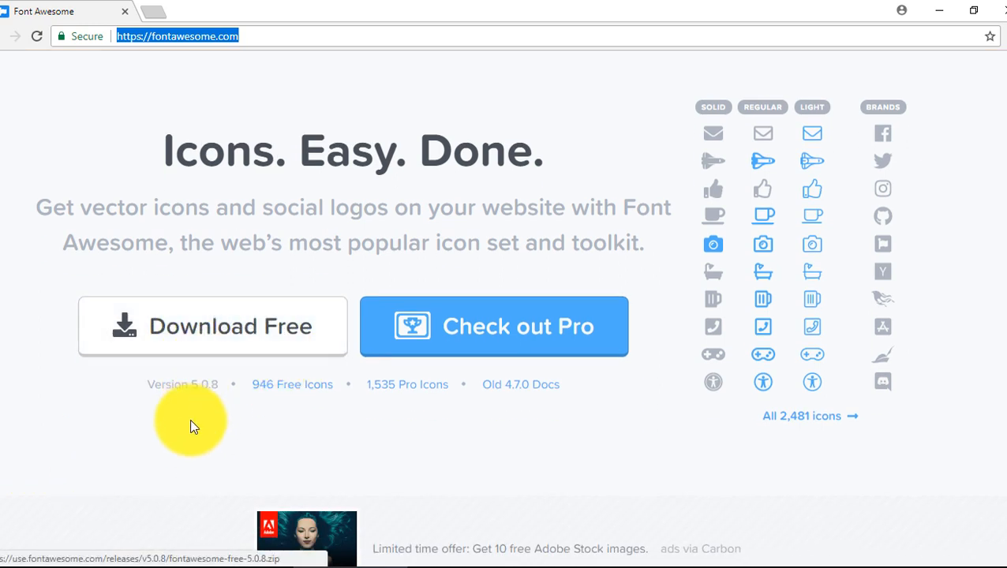
{"action": "mouse_move", "coordinate": [169, 418]}
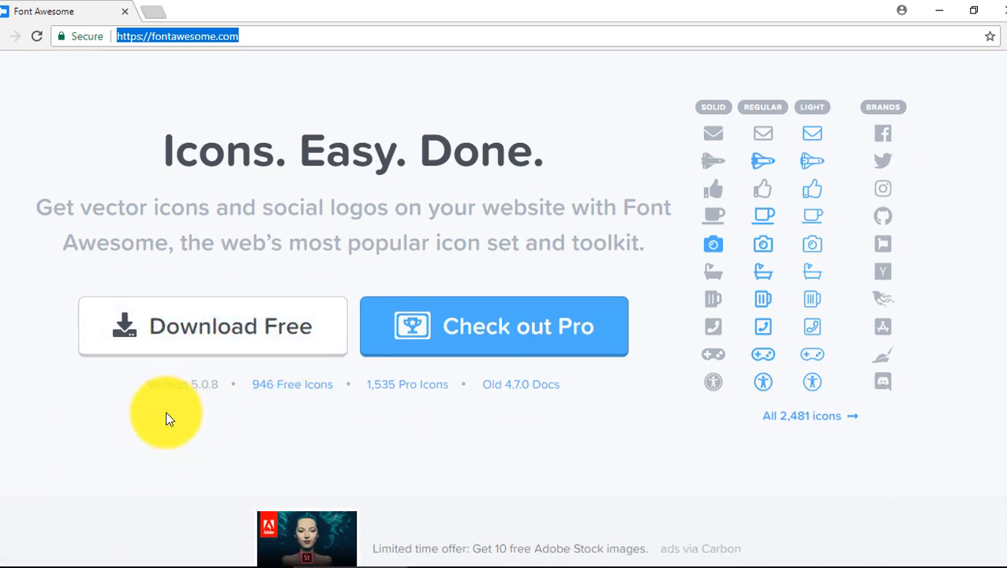
{"action": "mouse_move", "coordinate": [225, 395]}
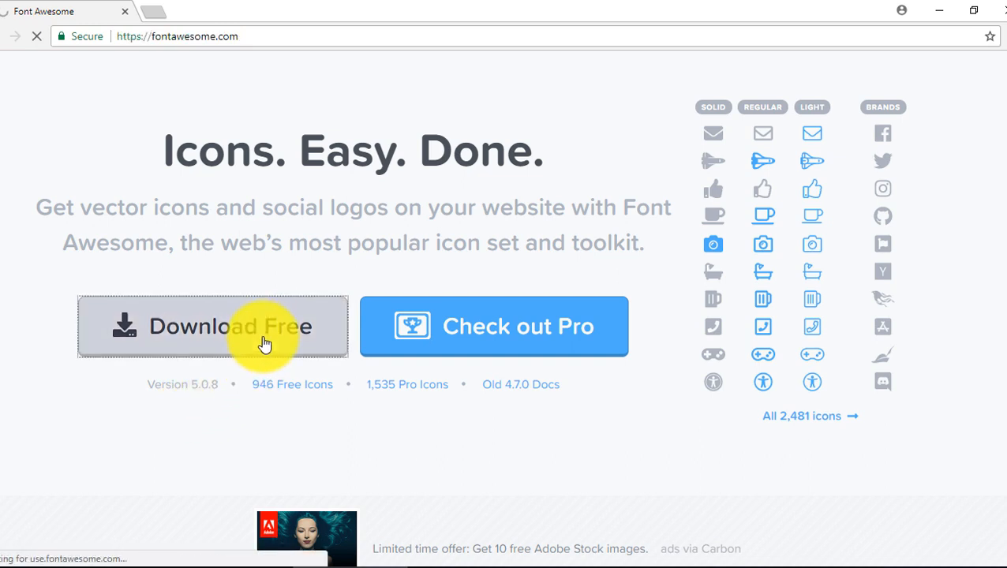
- Download the free Font Awesome package as a zip from fontawesome.com
{"action": "left_click", "coordinate": [213, 326]}
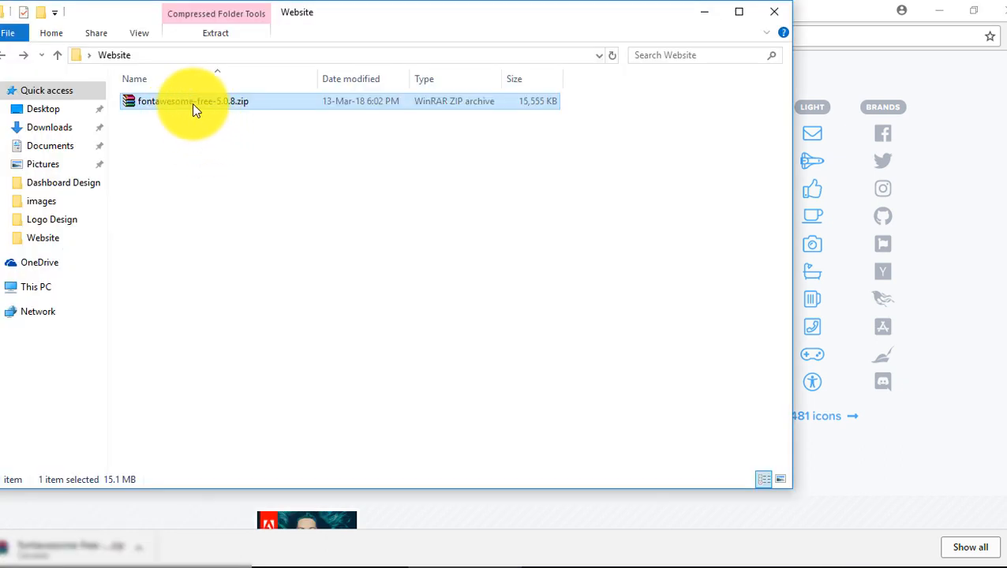
{"action": "mouse_move", "coordinate": [186, 114]}
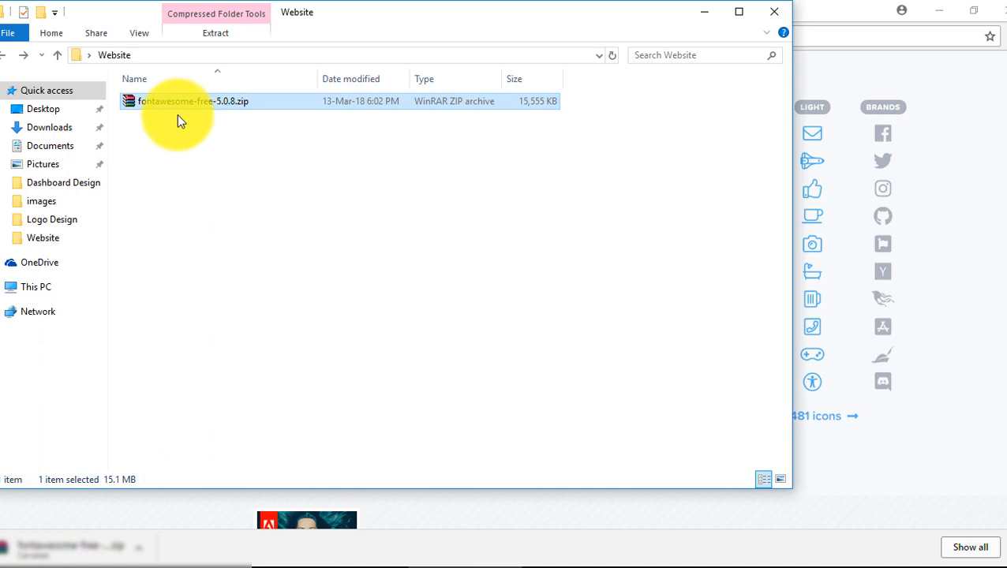
- Extract the zip in place and open the fontawesome-free-5.0.8 folder
{"action": "right_click", "coordinate": [189, 101]}
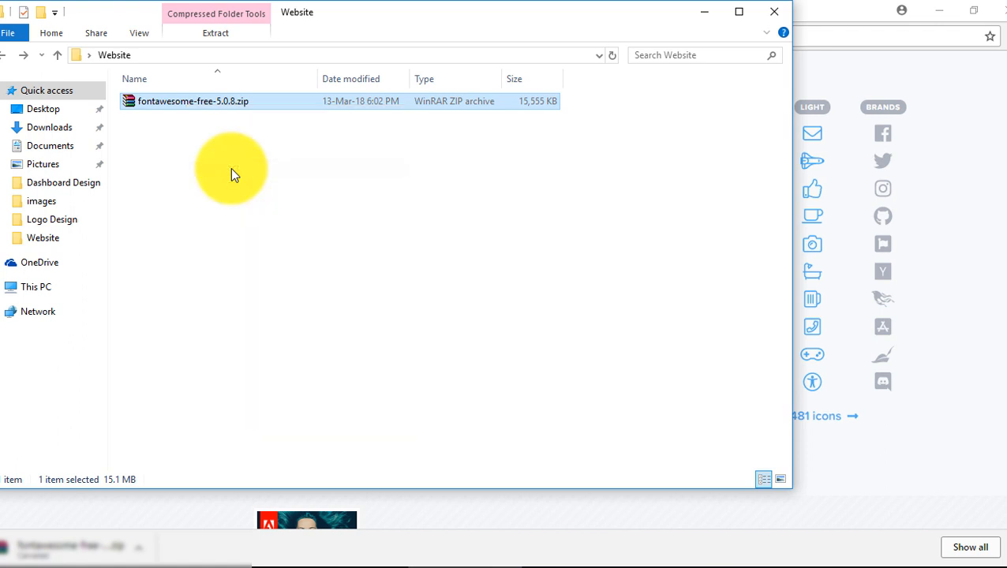
{"action": "left_click", "coordinate": [215, 32]}
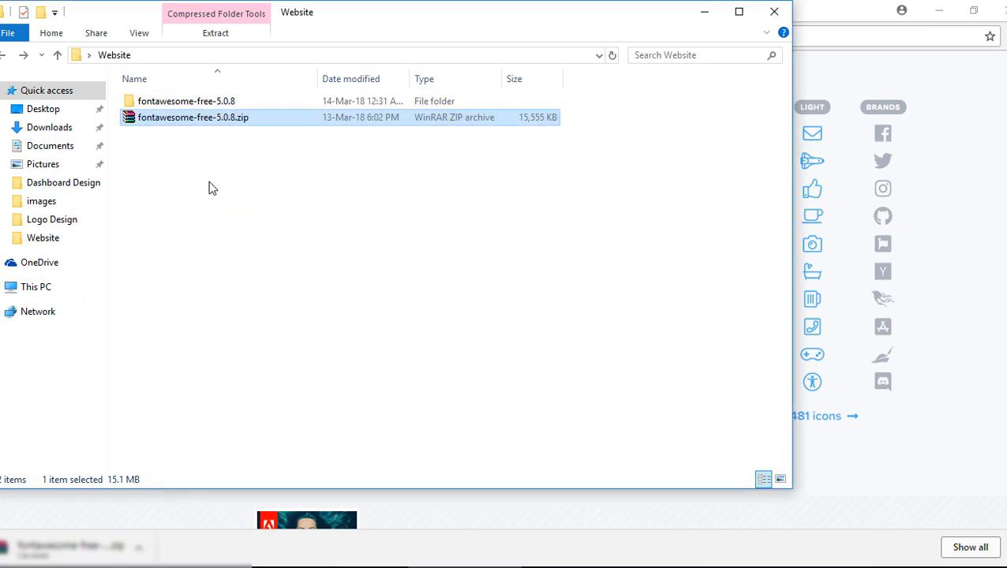
{"action": "left_click", "coordinate": [187, 101]}
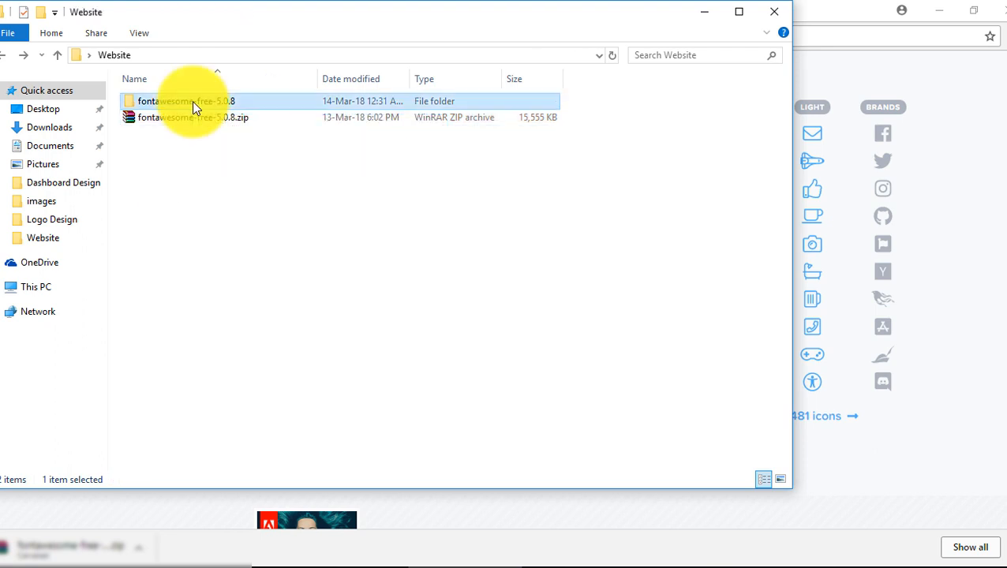
{"action": "double_click", "coordinate": [187, 101]}
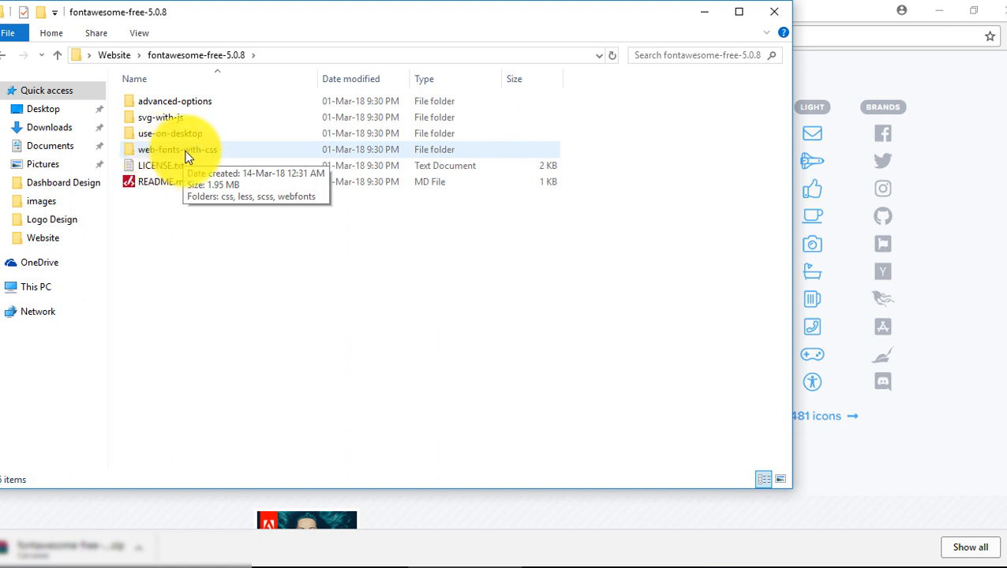
- Copy the css and webfonts folders from web-fonts-with-css into the Website folder
{"action": "double_click", "coordinate": [177, 149]}
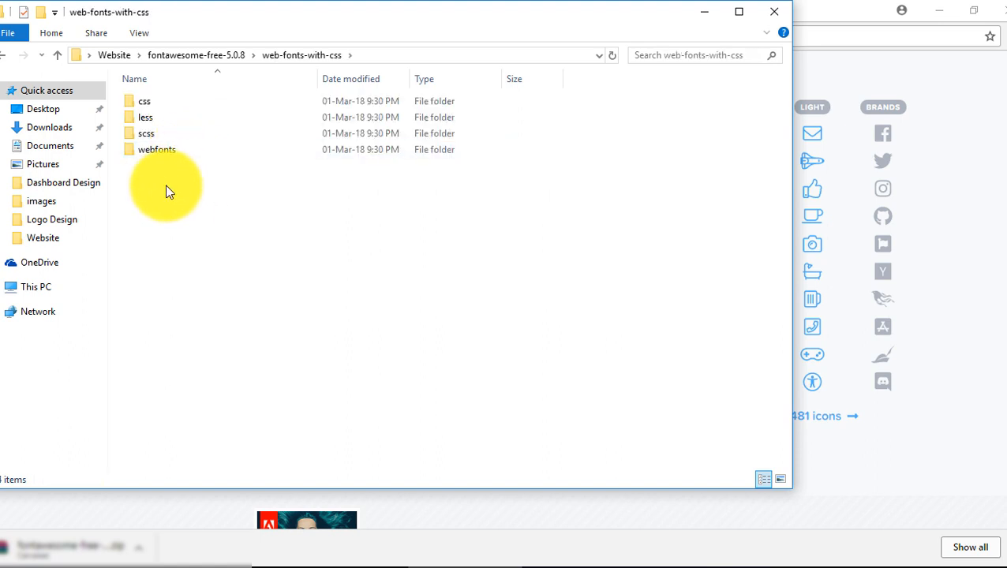
{"action": "left_click", "coordinate": [144, 101]}
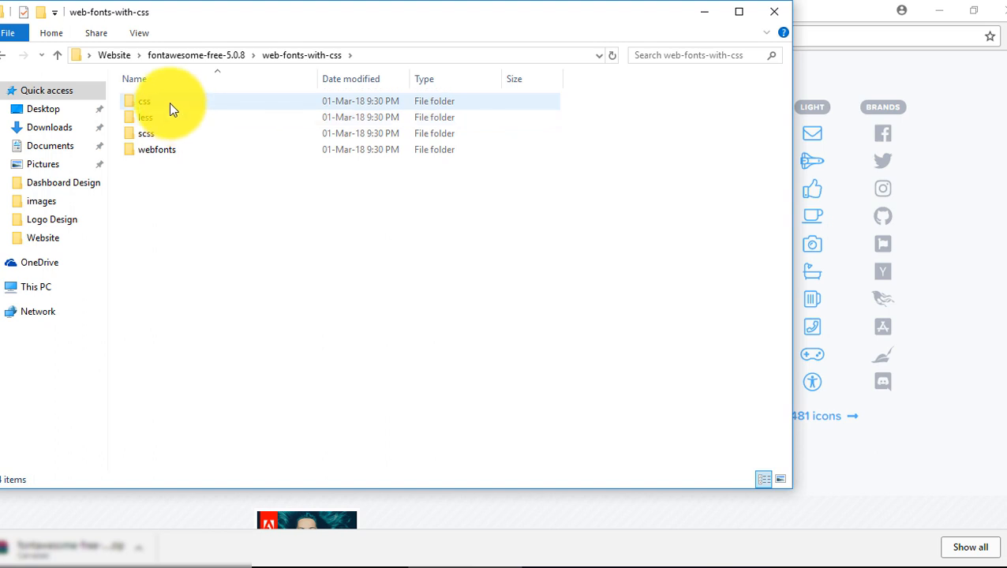
{"action": "left_click", "coordinate": [156, 149]}
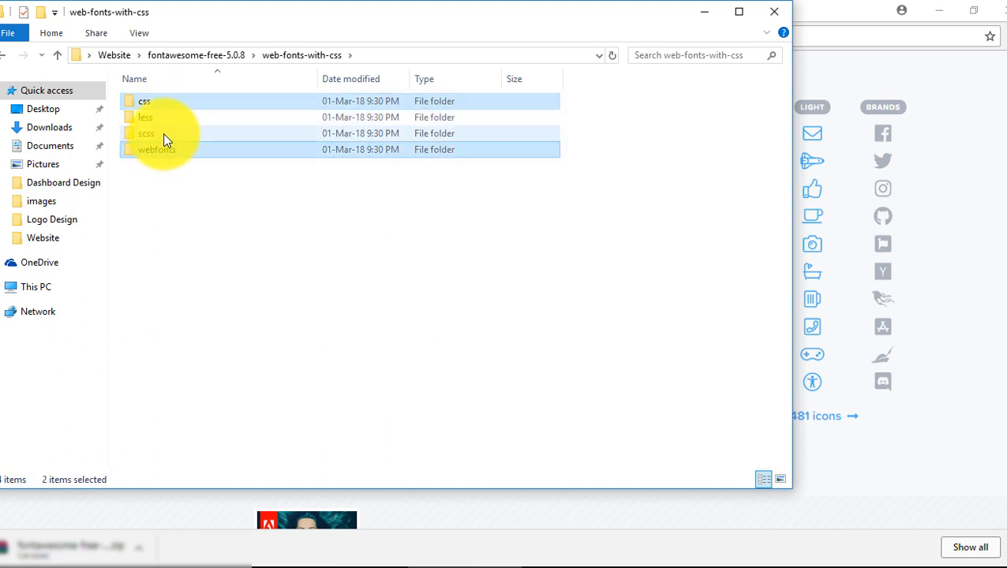
{"action": "mouse_move", "coordinate": [177, 132]}
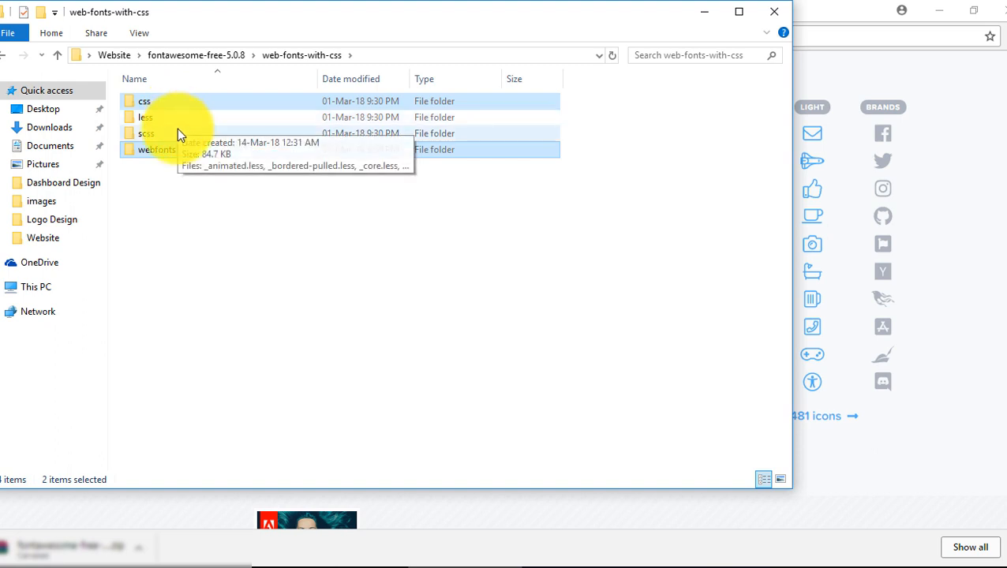
{"action": "mouse_move", "coordinate": [176, 143]}
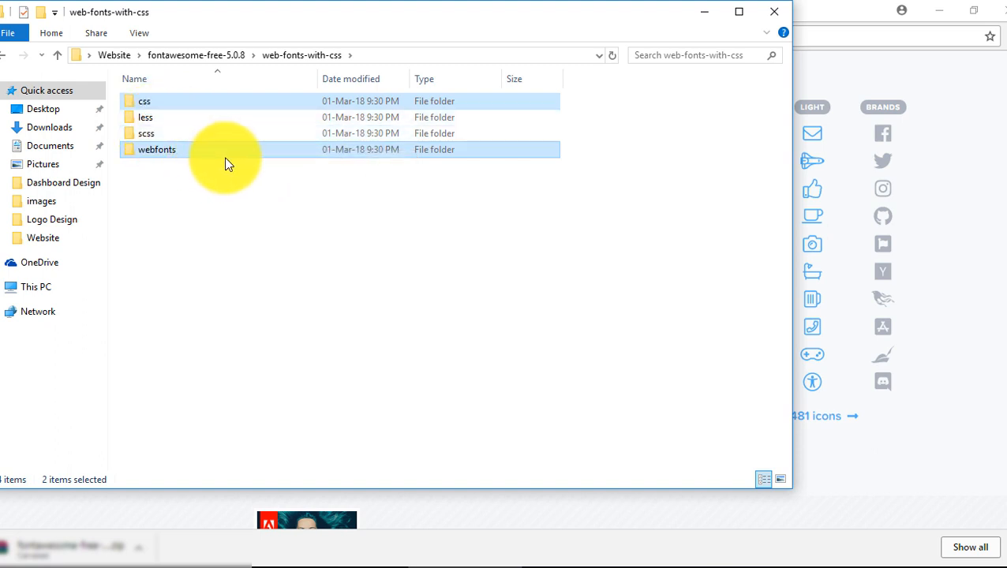
{"action": "mouse_move", "coordinate": [182, 203]}
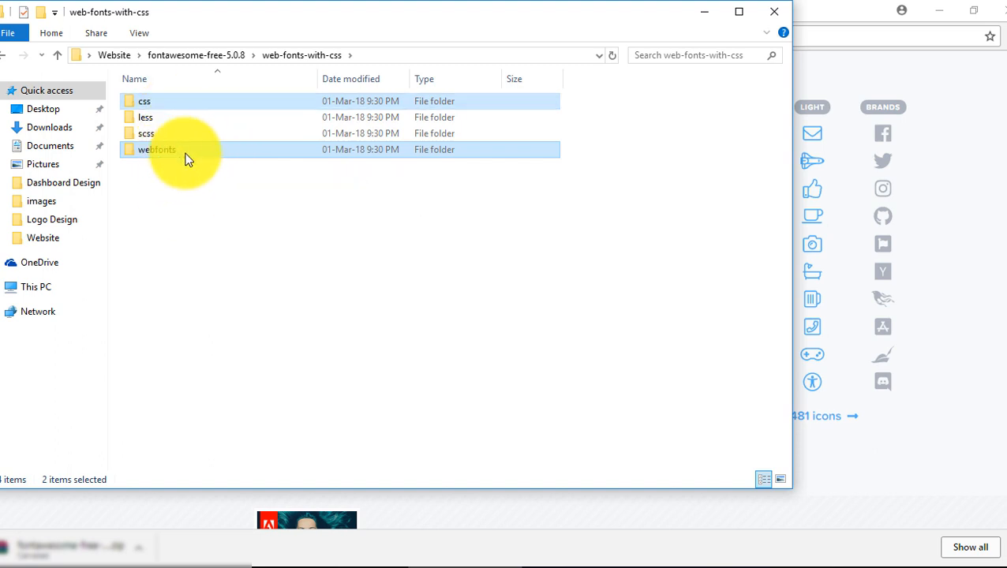
{"action": "mouse_move", "coordinate": [157, 149]}
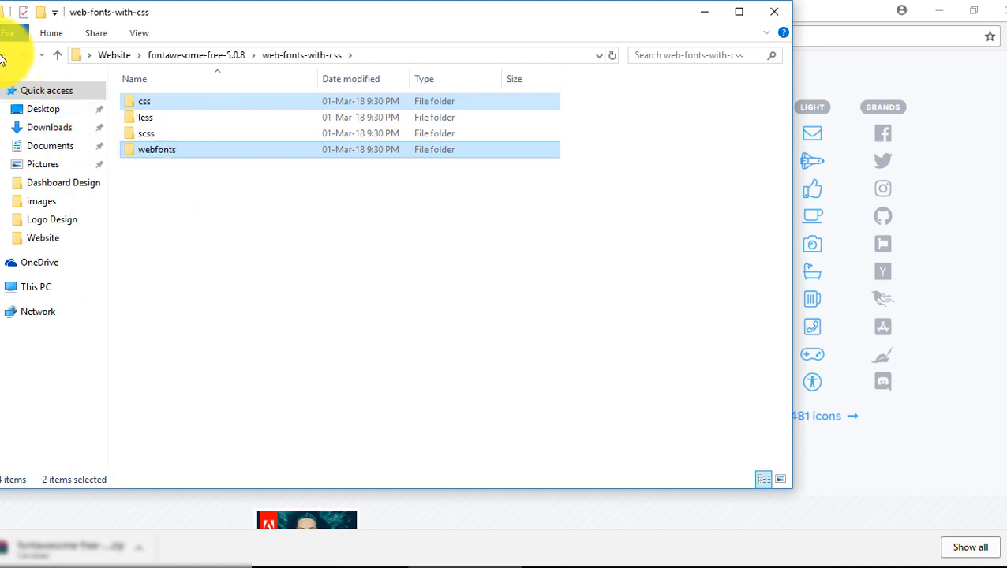
{"action": "left_click", "coordinate": [57, 55]}
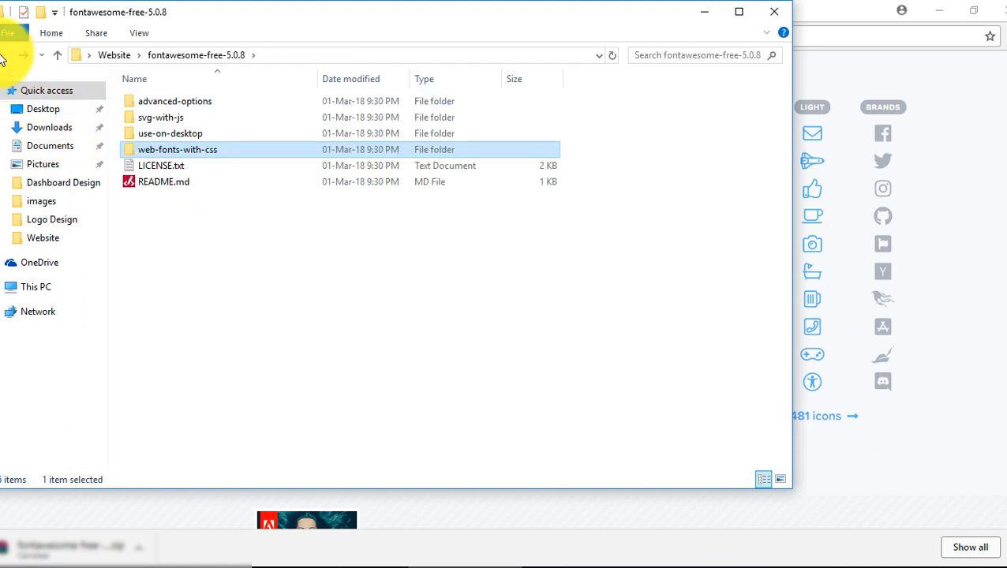
{"action": "left_click", "coordinate": [57, 54]}
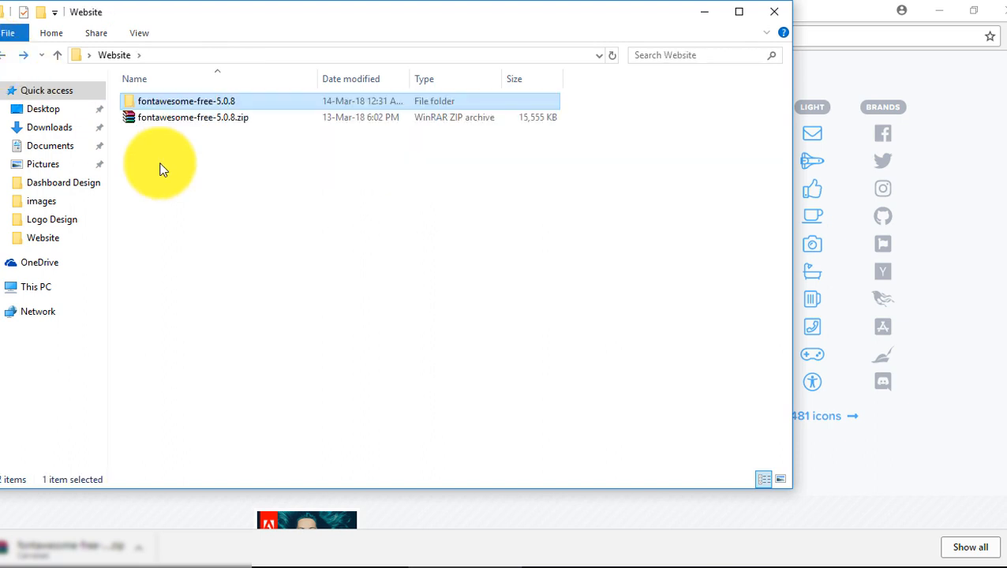
{"action": "right_click", "coordinate": [209, 173]}
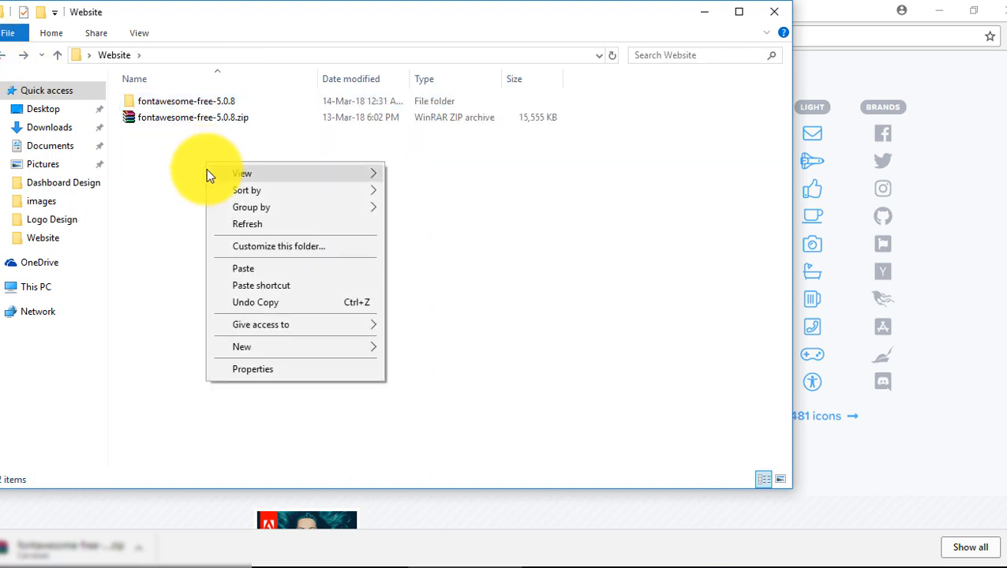
{"action": "left_click", "coordinate": [243, 269]}
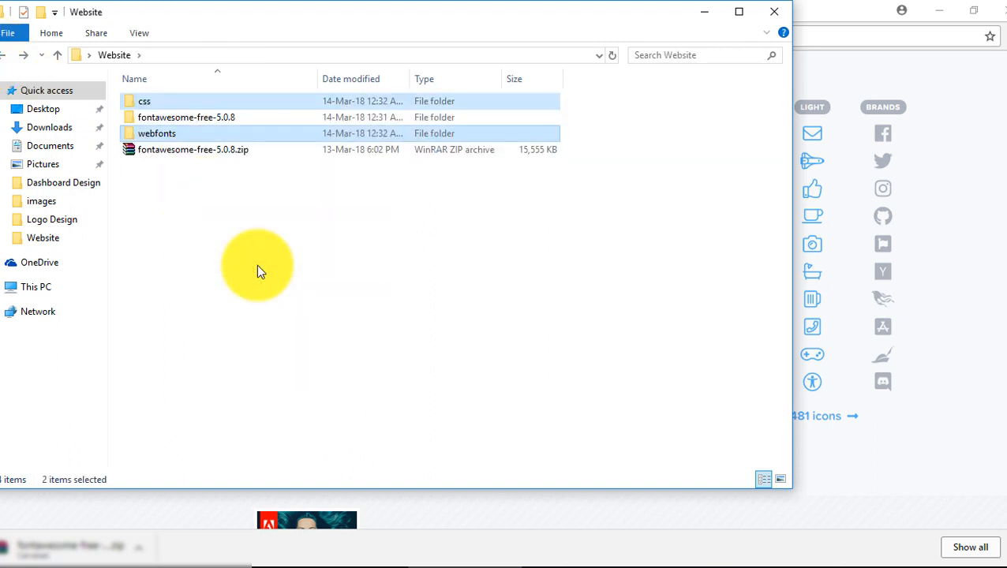
{"action": "mouse_move", "coordinate": [172, 133]}
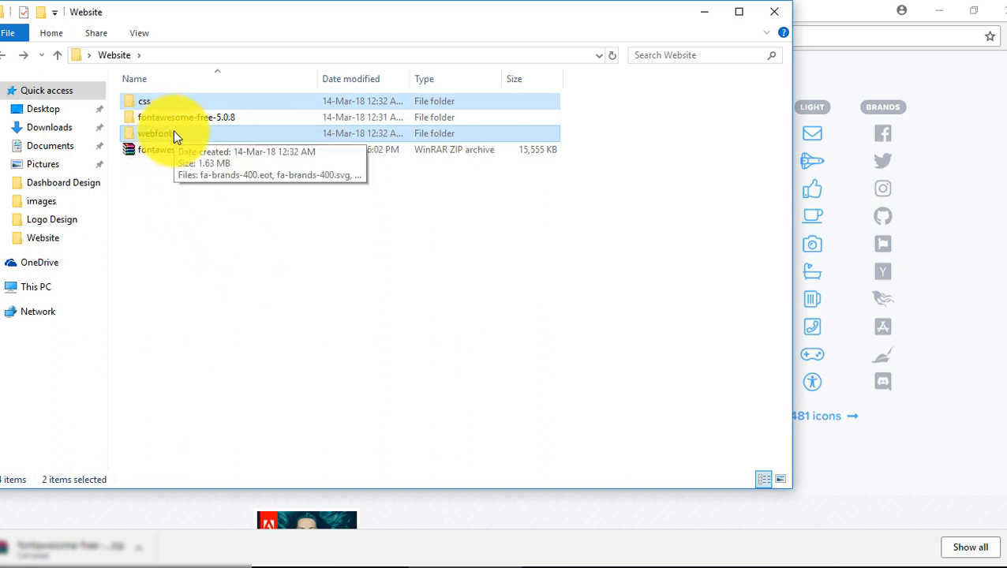
- Delete the extracted fontawesome-free-5.0.8 folder and the zip archive
{"action": "left_click", "coordinate": [186, 116]}
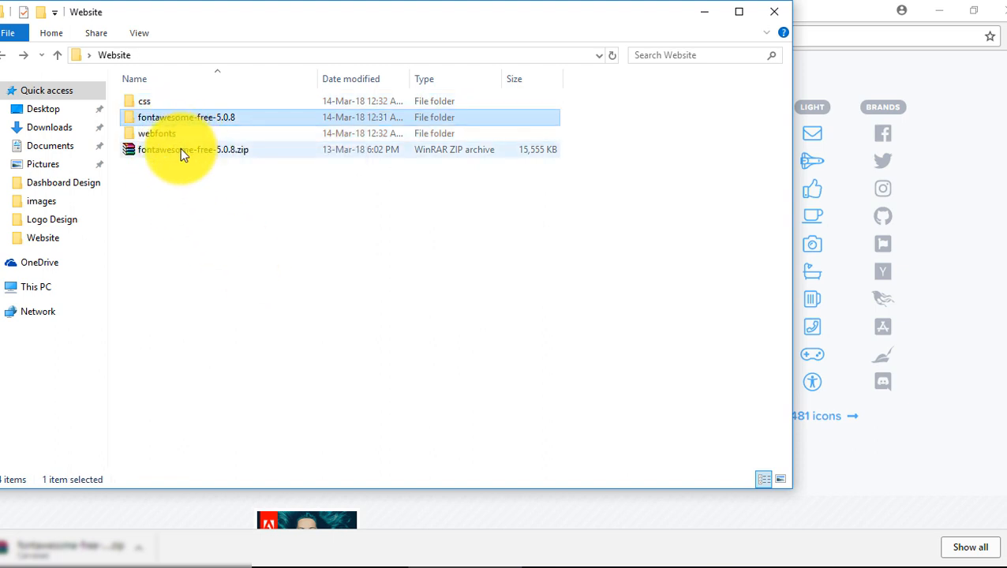
{"action": "left_click", "coordinate": [193, 149]}
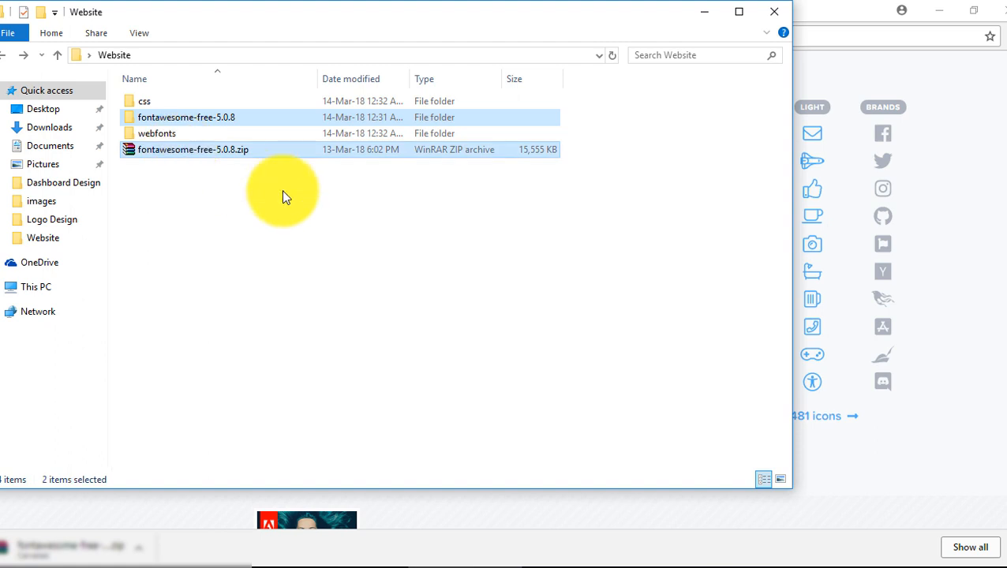
{"action": "key", "text": "Delete"}
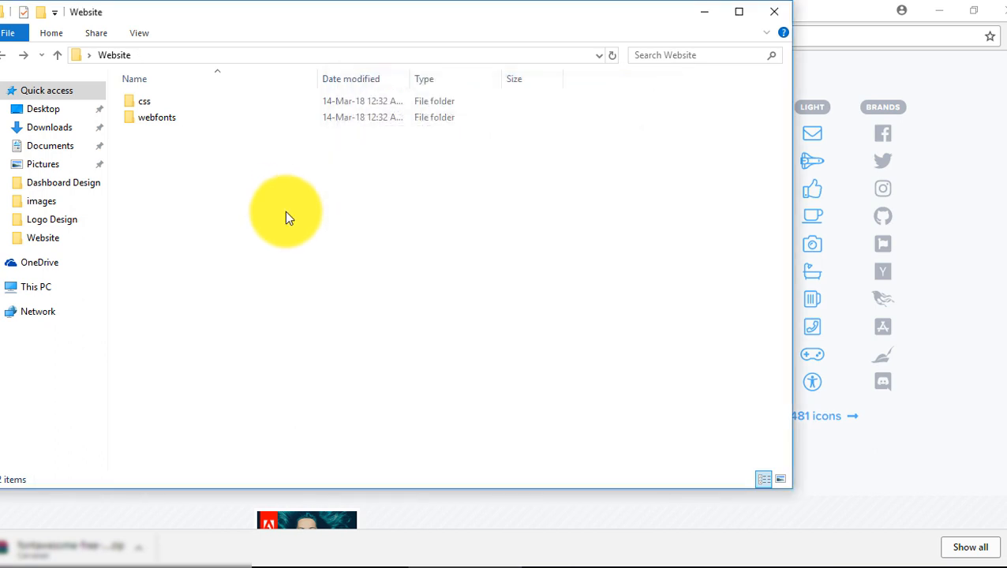
{"action": "mouse_move", "coordinate": [146, 164]}
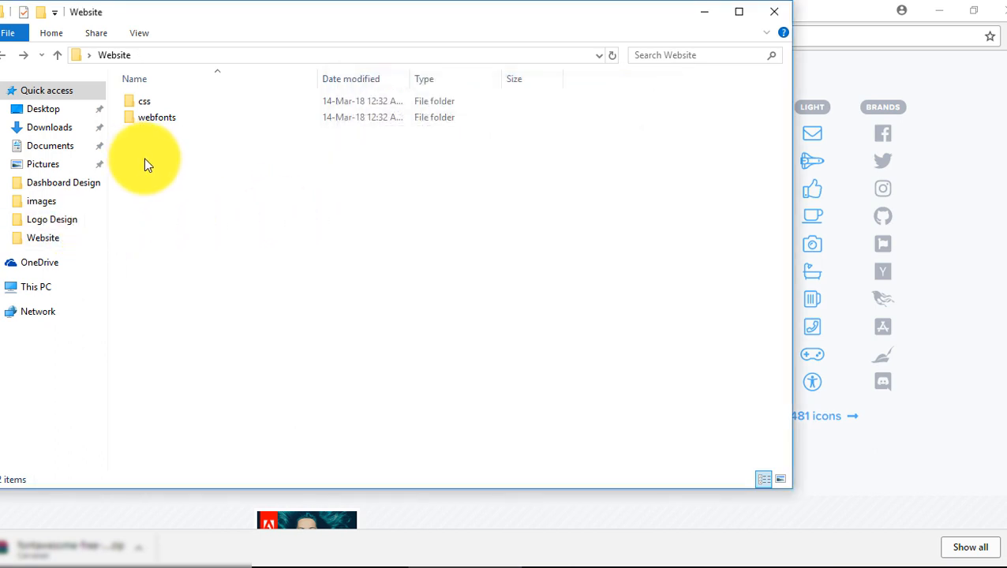
{"action": "left_click", "coordinate": [156, 117]}
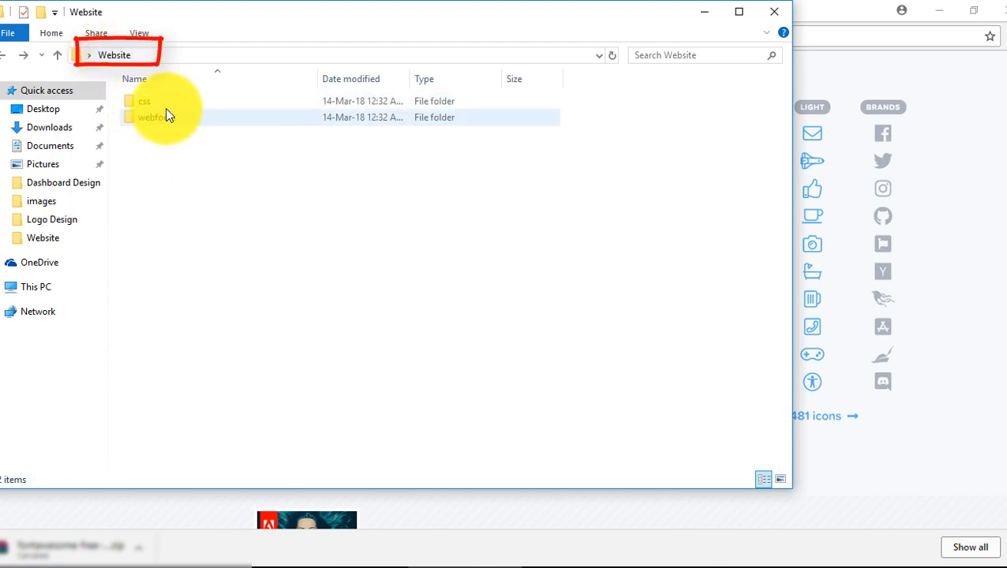
{"action": "mouse_move", "coordinate": [166, 117]}
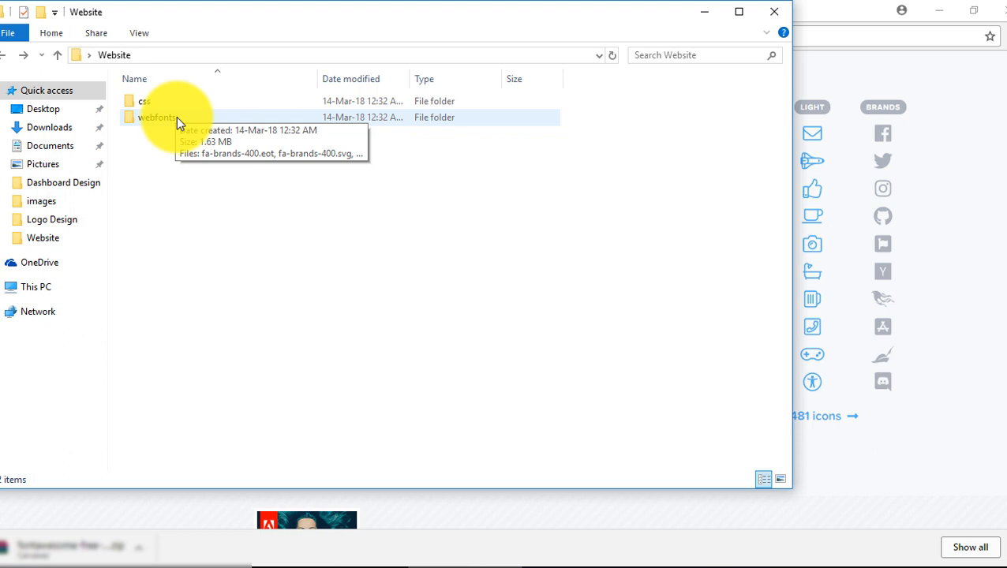
{"action": "double_click", "coordinate": [156, 117]}
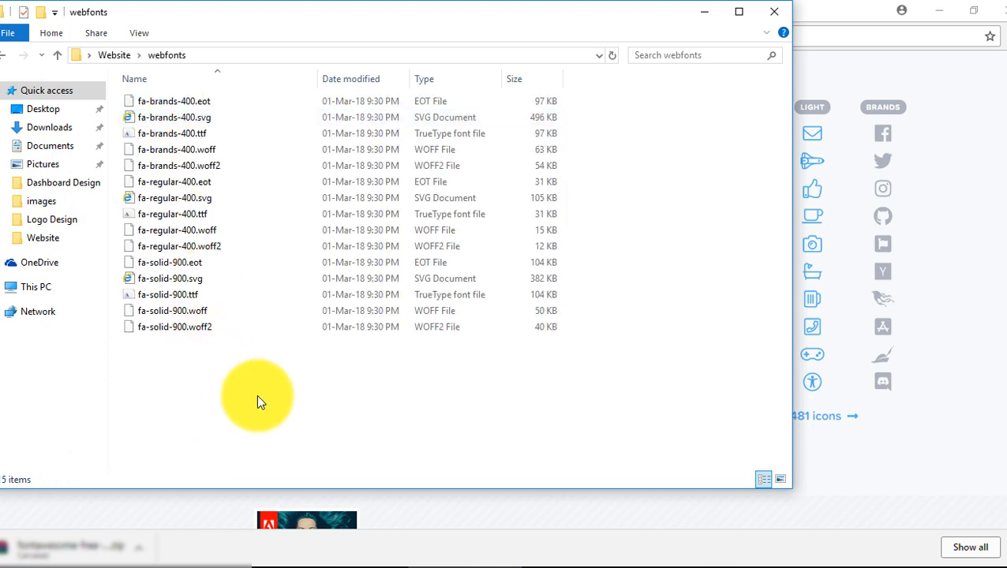
{"action": "key", "text": "ctrl+a"}
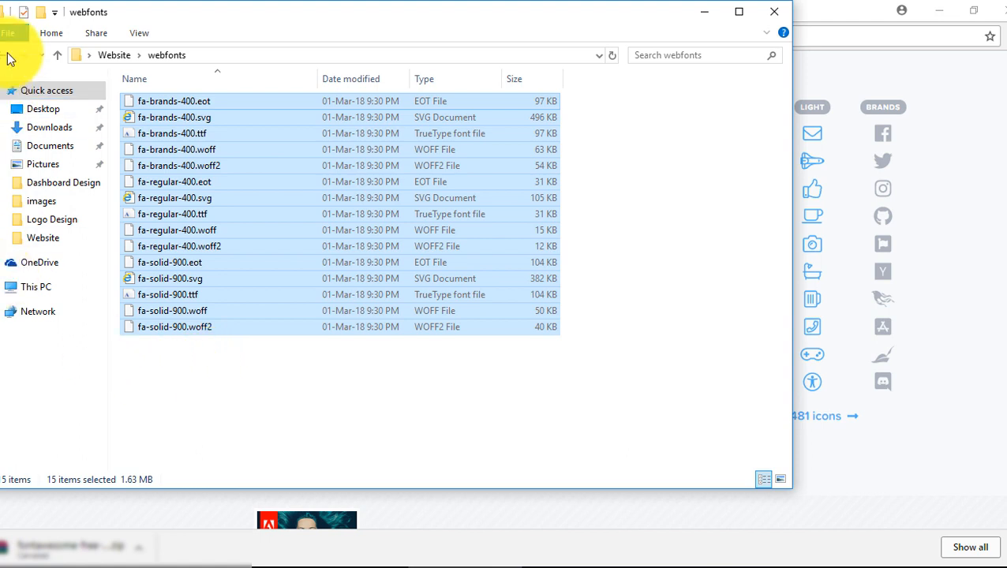
{"action": "left_click", "coordinate": [8, 55]}
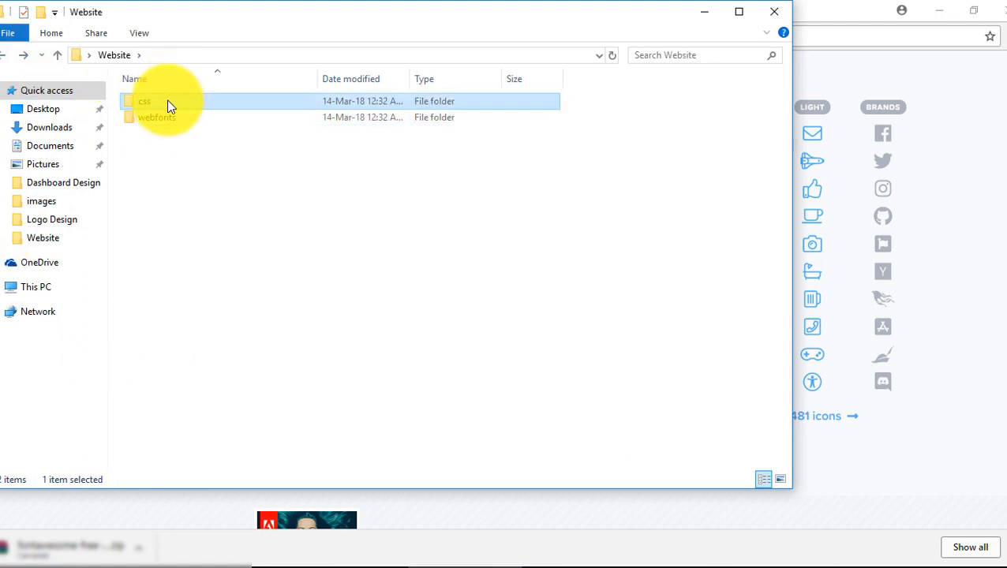
{"action": "double_click", "coordinate": [144, 101]}
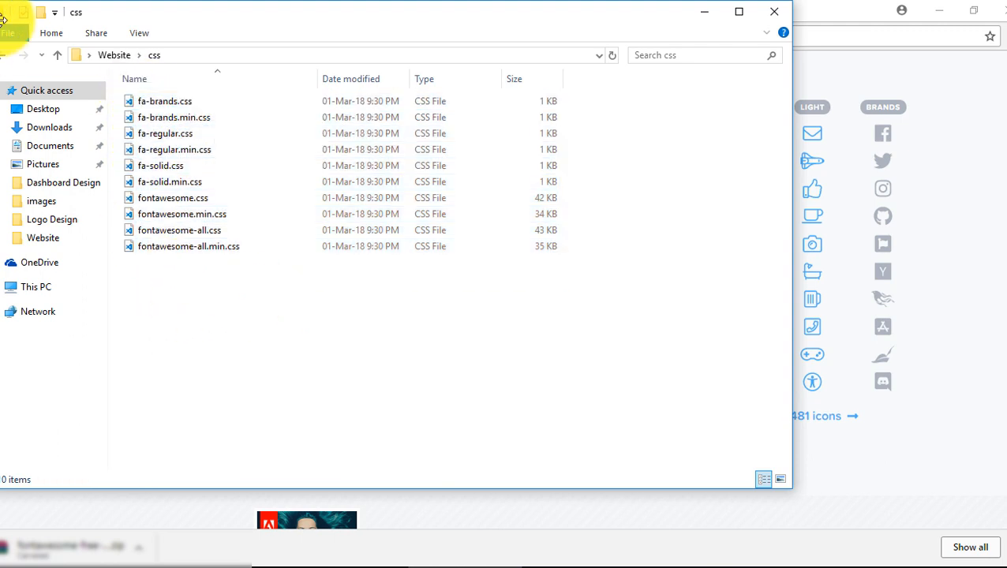
{"action": "left_click", "coordinate": [57, 55]}
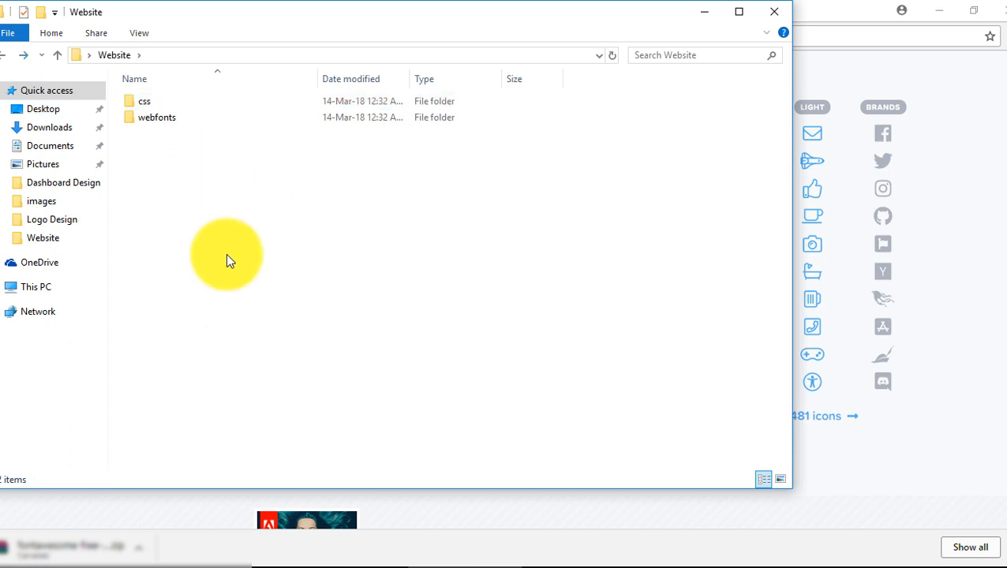
- Create a new index.html in the Website folder and open it in VS Code
{"action": "right_click", "coordinate": [229, 257]}
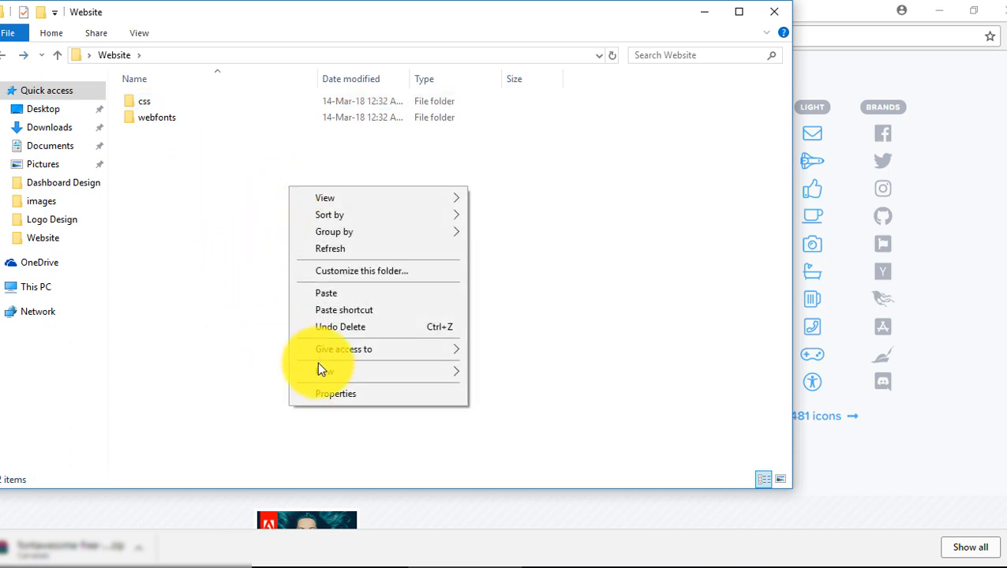
{"action": "left_click", "coordinate": [326, 371]}
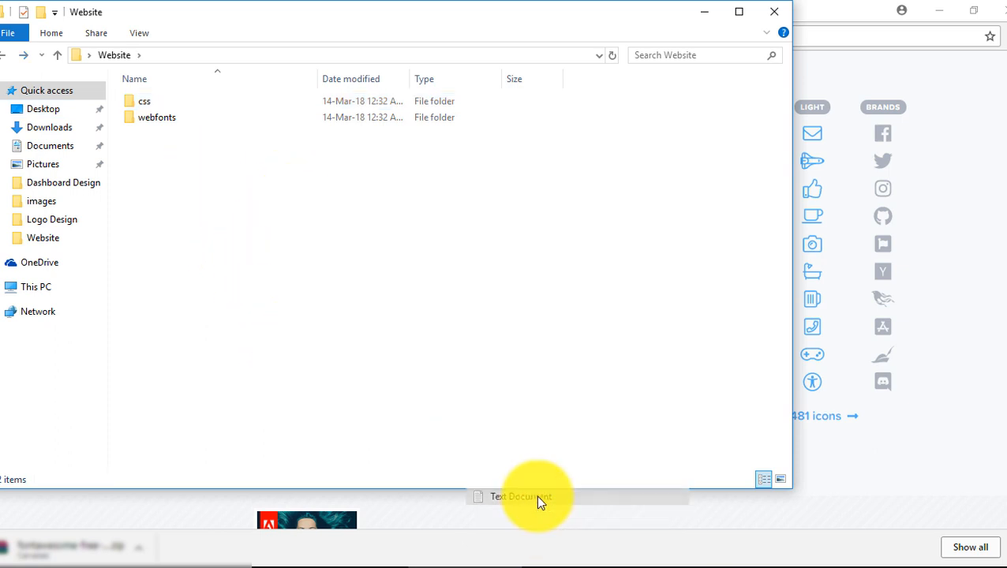
{"action": "left_click", "coordinate": [520, 496]}
{"action": "type", "text": "index.html"}
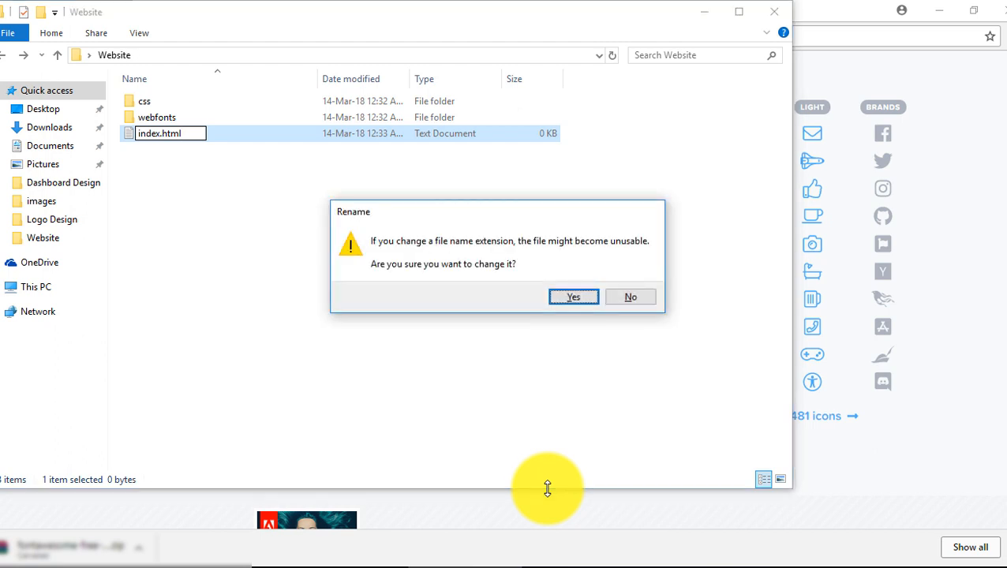
{"action": "left_click", "coordinate": [573, 297]}
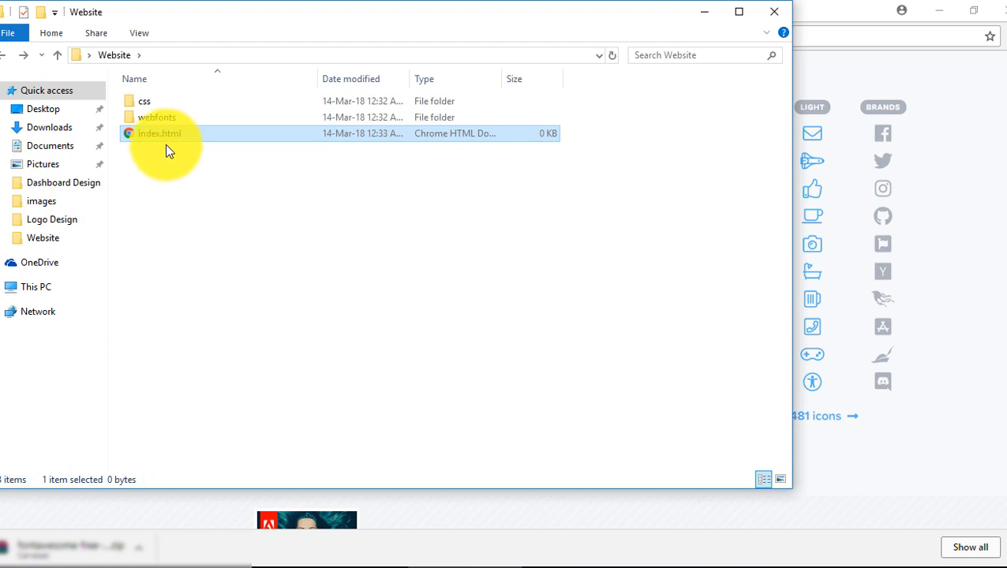
{"action": "mouse_move", "coordinate": [172, 139]}
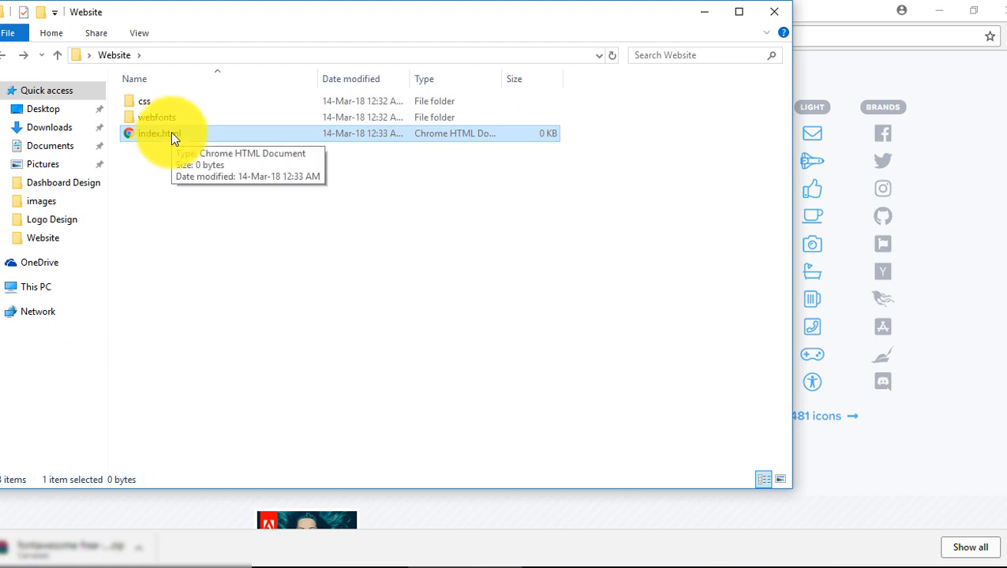
{"action": "right_click", "coordinate": [156, 133]}
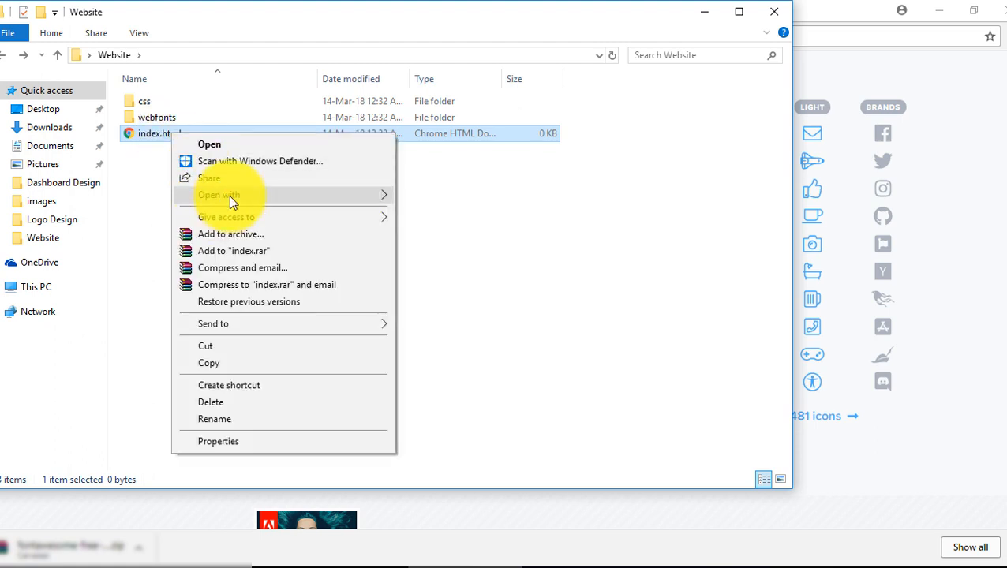
{"action": "left_click", "coordinate": [218, 194]}
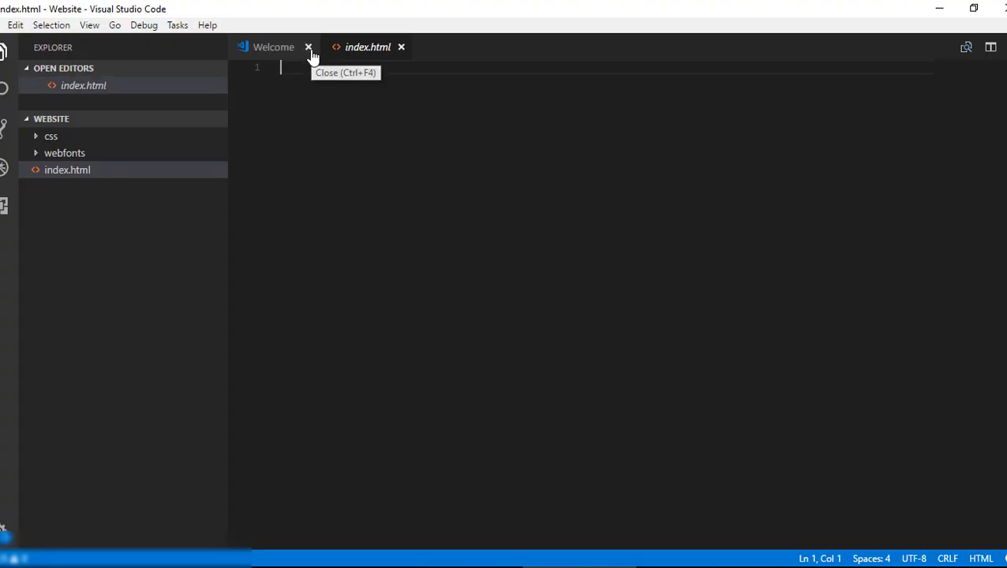
- Close the Welcome tab and insert the emmet doctype HTML5 boilerplate
{"action": "left_click", "coordinate": [308, 47]}
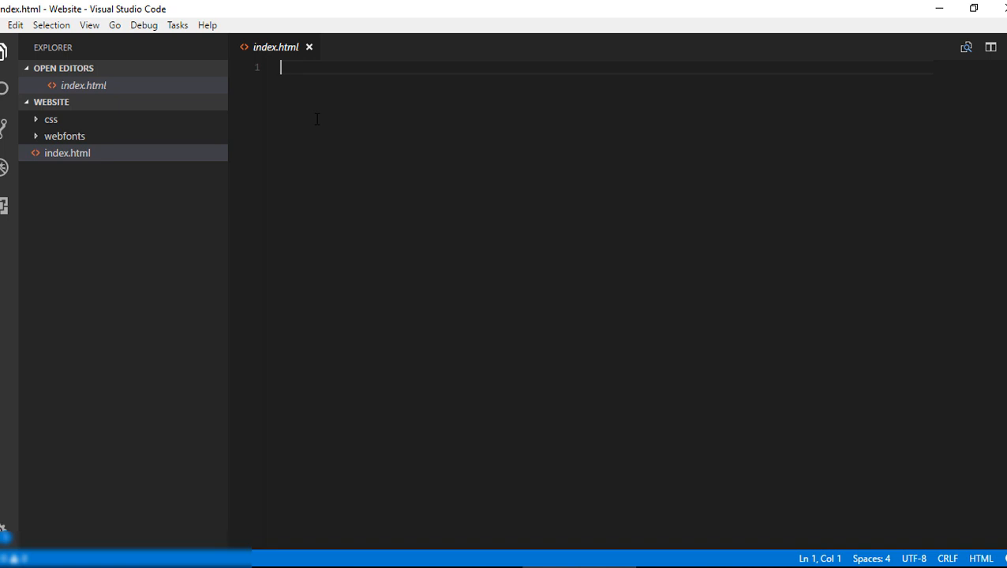
{"action": "type", "text": "doct"}
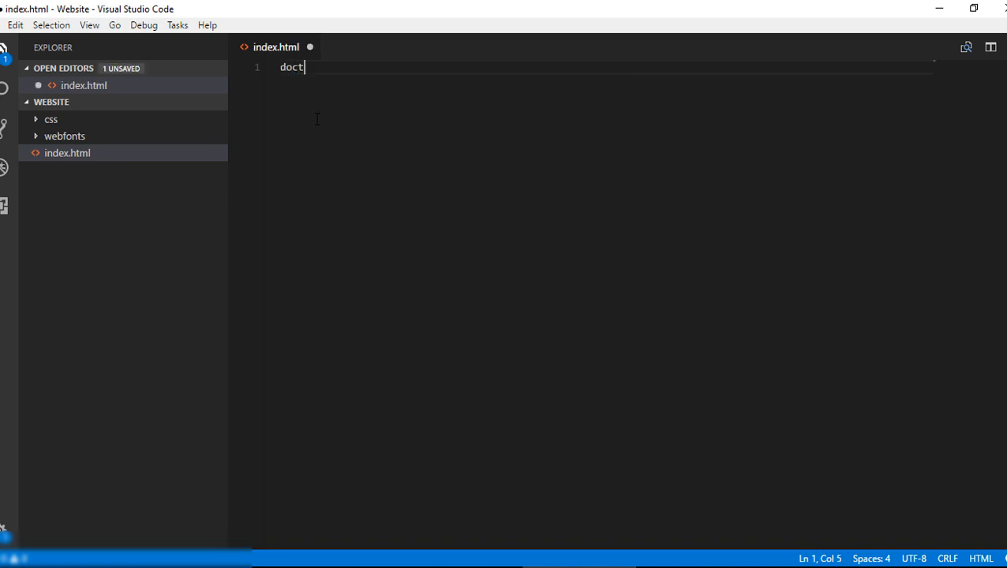
{"action": "type", "text": "ype"}
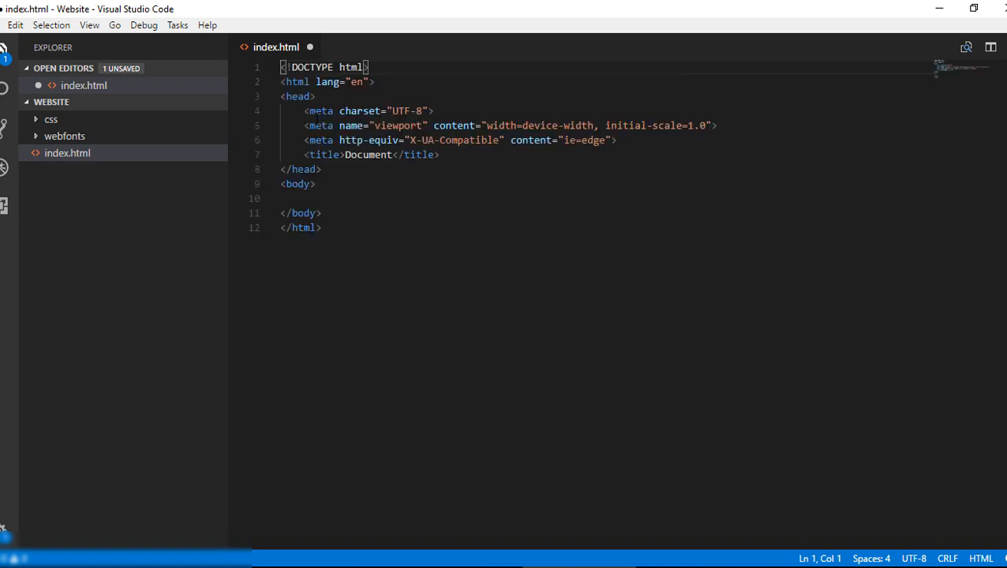
{"action": "left_click", "coordinate": [383, 198]}
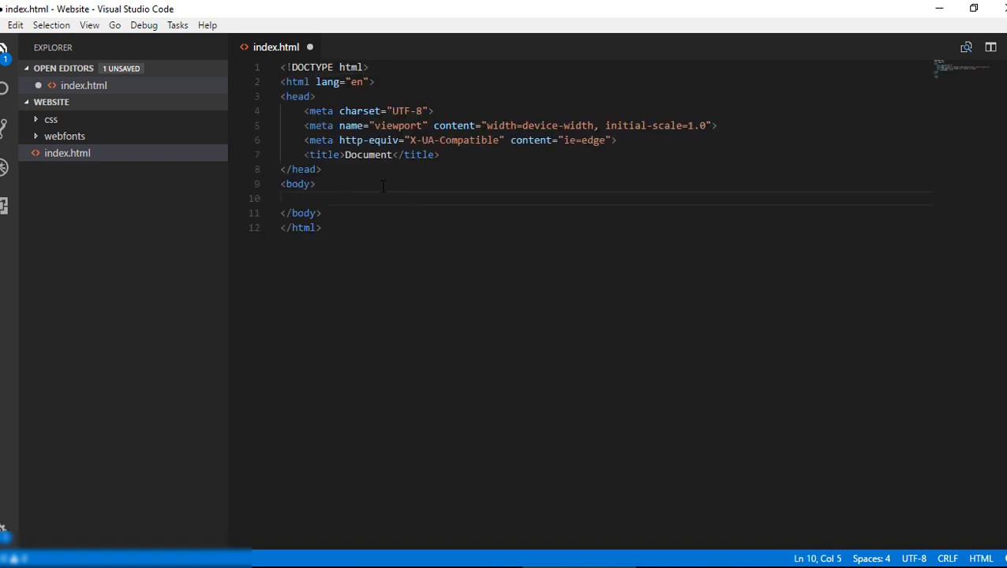
- Type <link rel="stylesheet" href="css/fontawesome-all.min.css"> into the head
{"action": "type", "text": "<link rel=\"stylesh"}
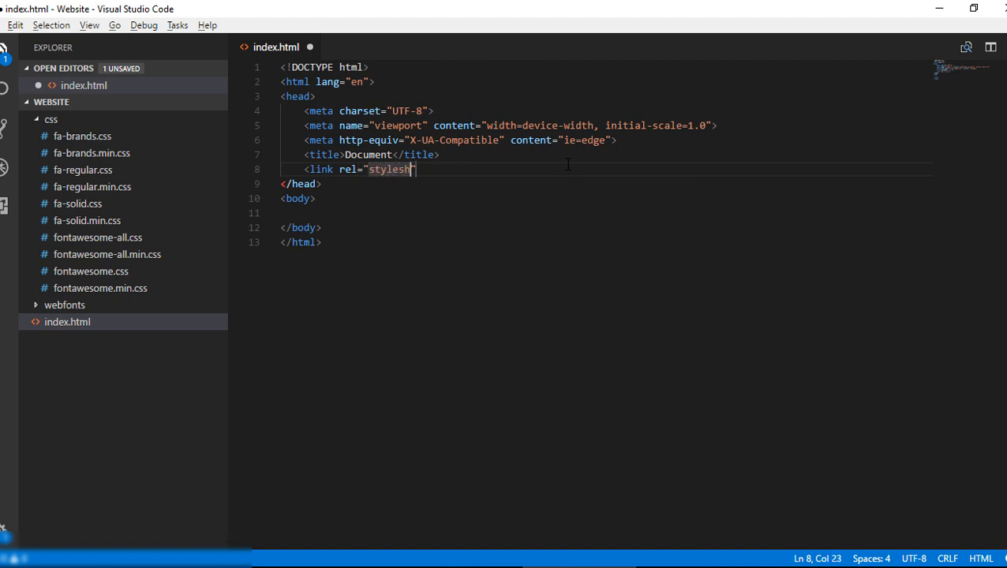
{"action": "type", "text": "eet\""}
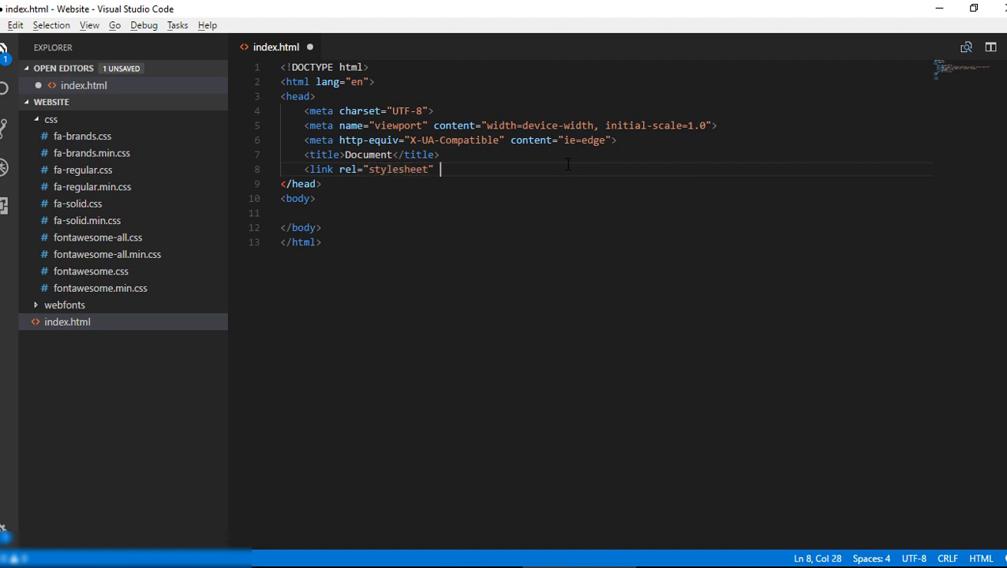
{"action": "type", "text": "href=\"\""}
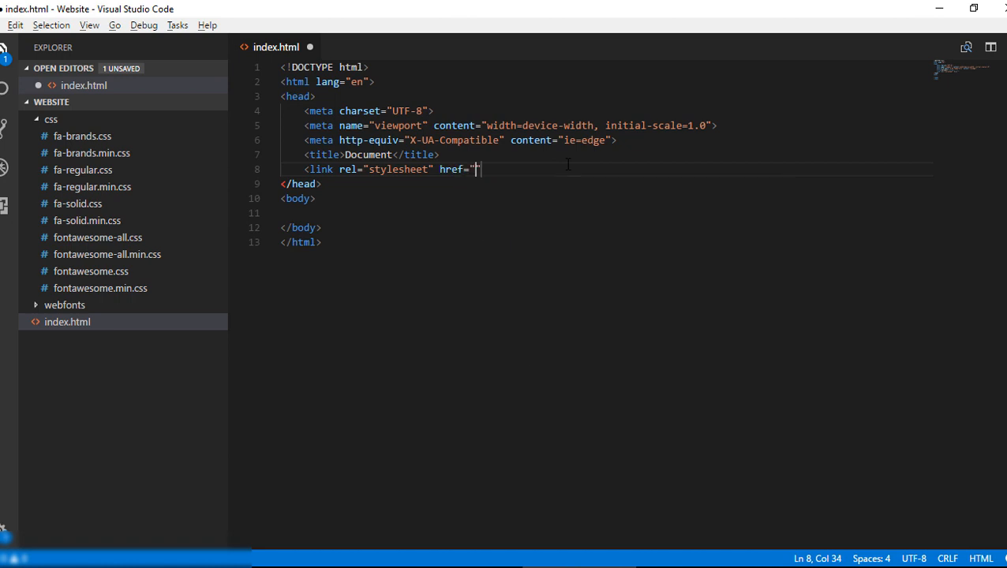
{"action": "type", "text": "c"}
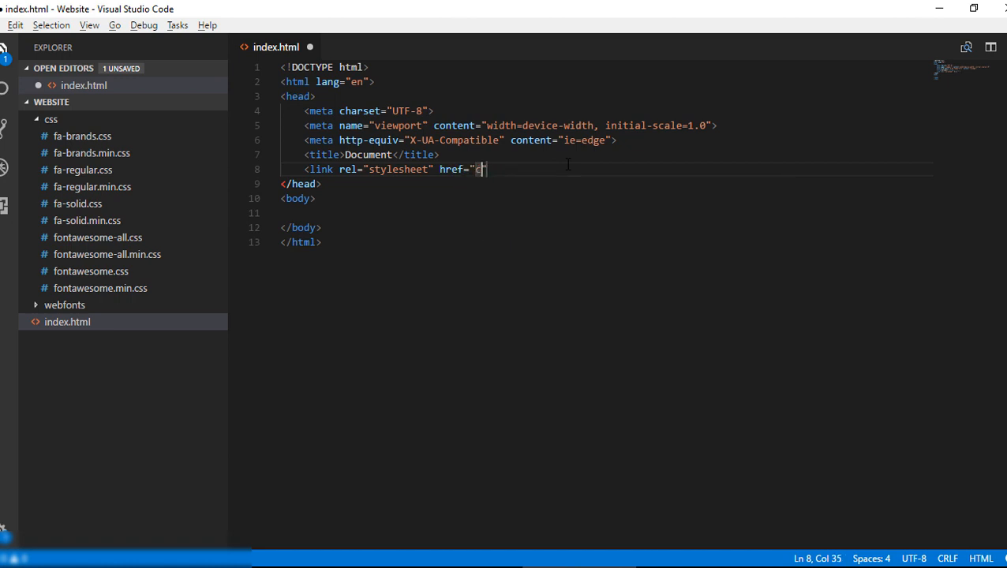
{"action": "type", "text": "ss/"}
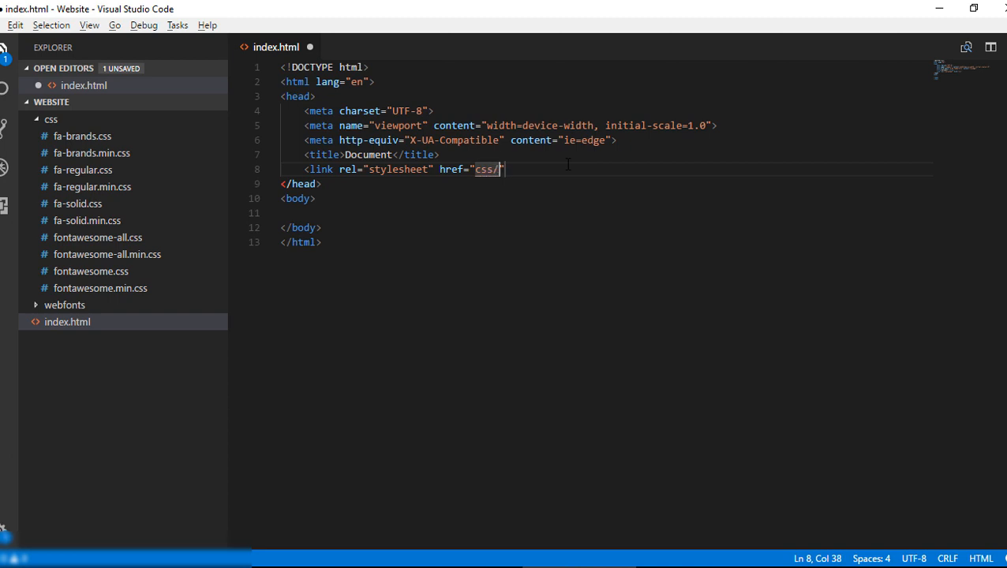
{"action": "type", "text": "font"}
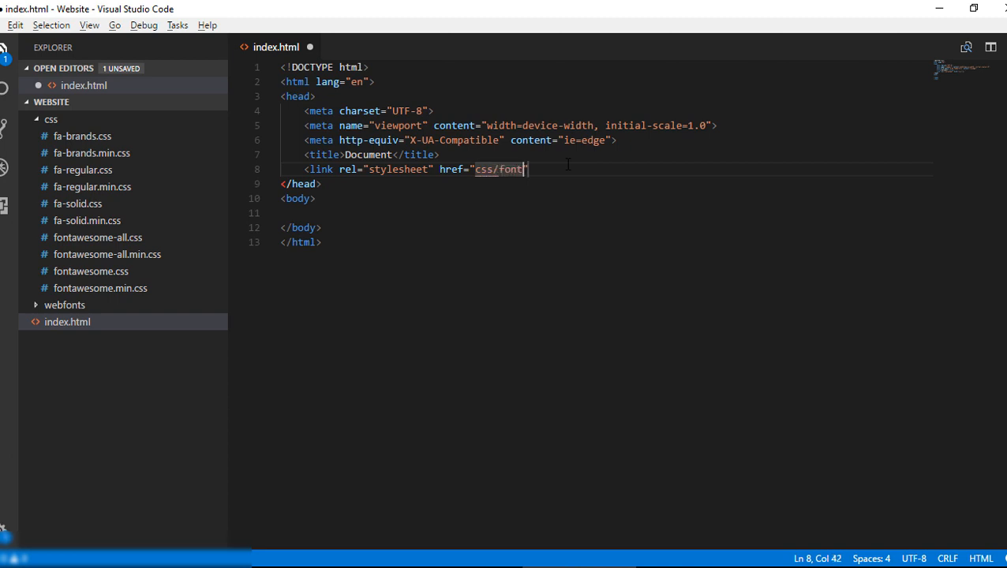
{"action": "type", "text": "awesome"}
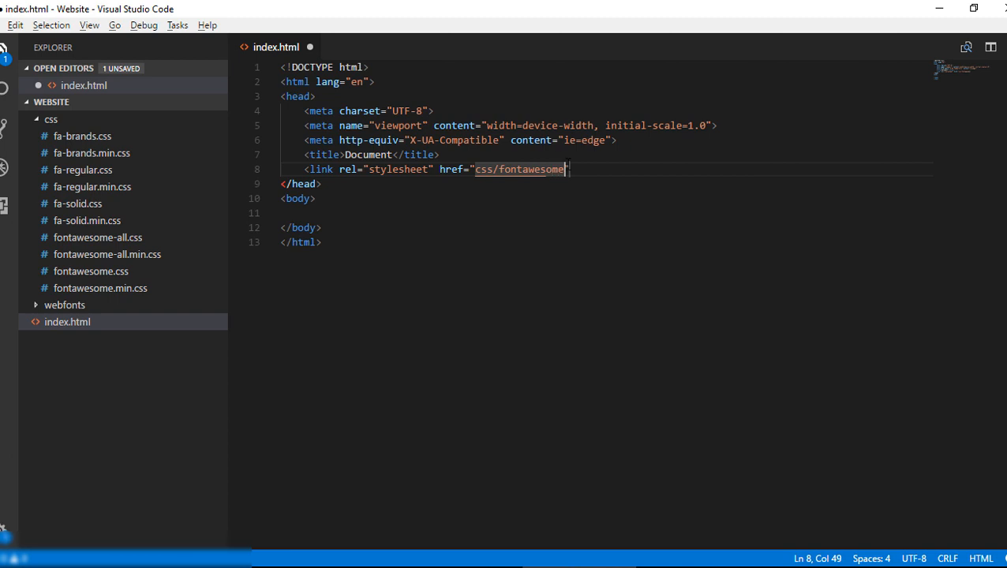
{"action": "type", "text": "a"}
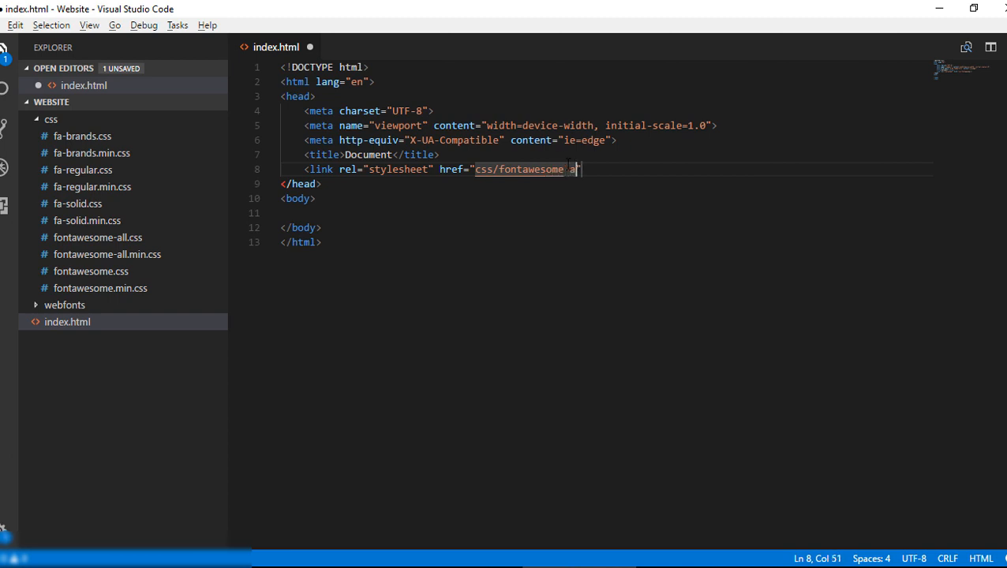
{"action": "type", "text": "all.min."}
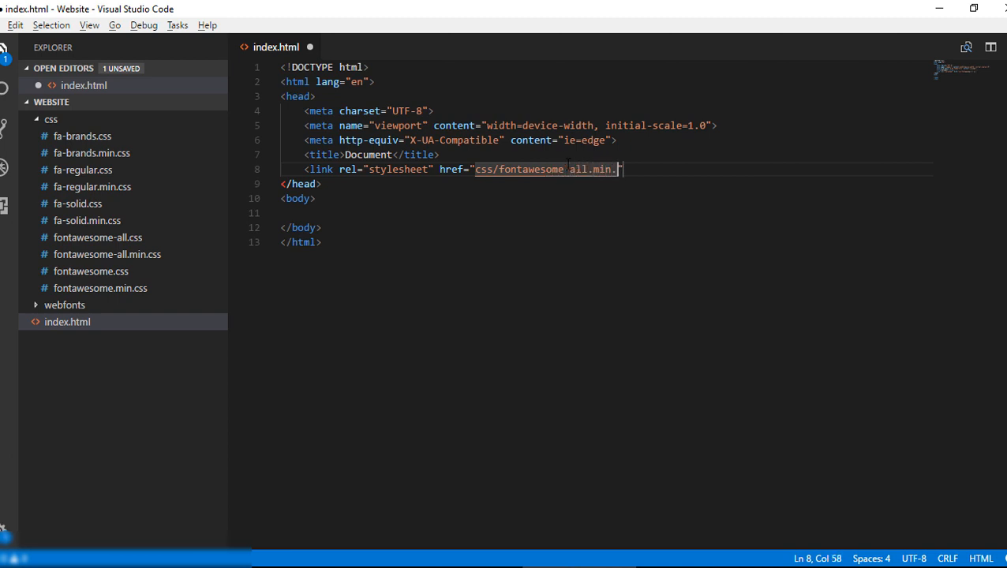
{"action": "type", "text": "css\""}
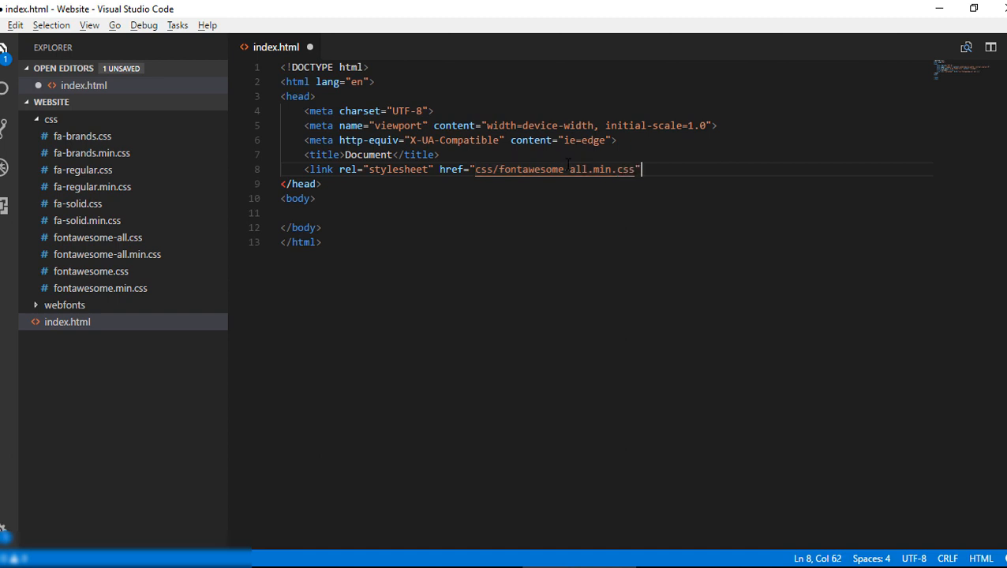
{"action": "left_click", "coordinate": [485, 213]}
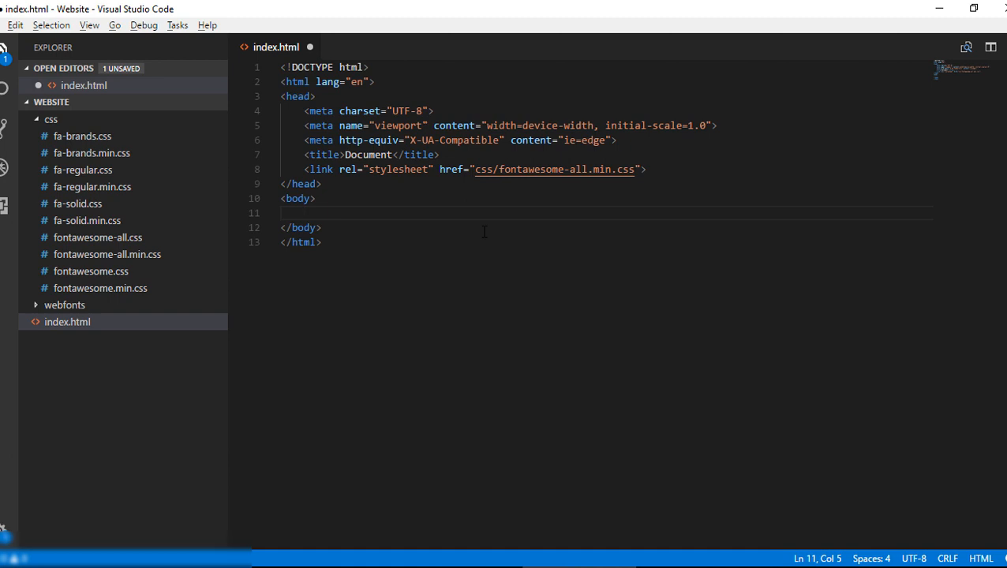
- Type a div with class "container" inside the body
{"action": "type", "text": "<div"}
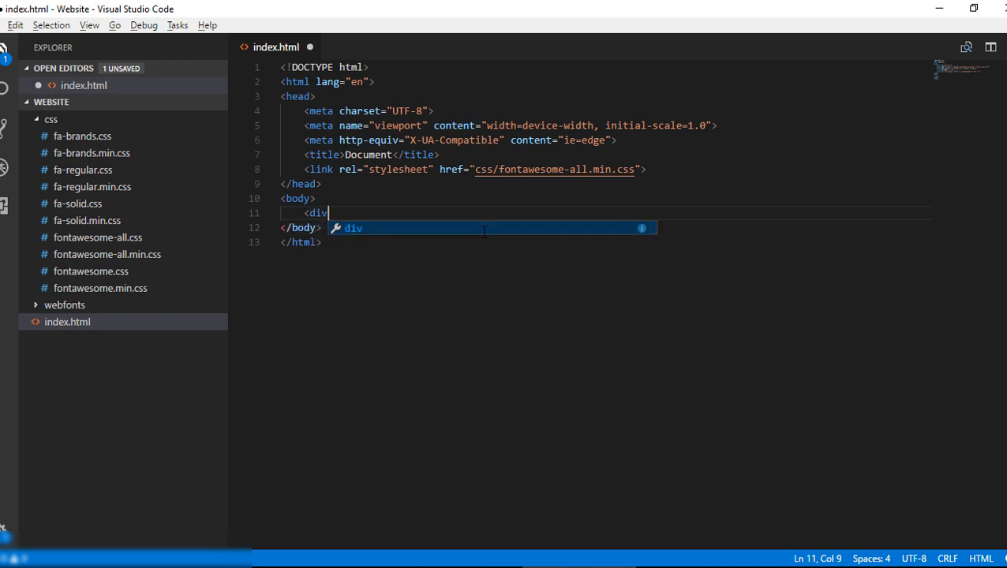
{"action": "type", "text": "class=\"co"}
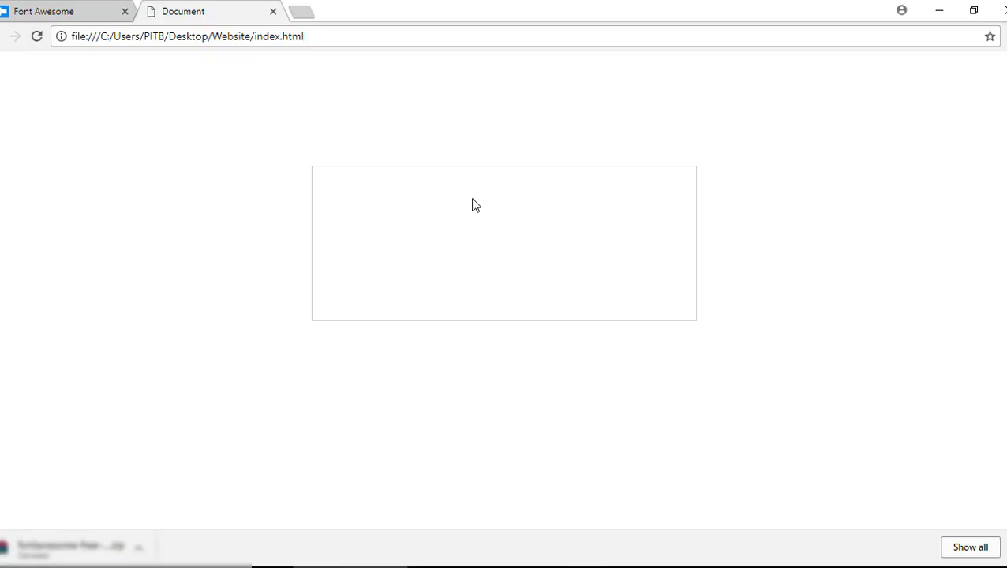
- Switch to the Font Awesome tab in Chrome
{"action": "key", "text": "alt+tab"}
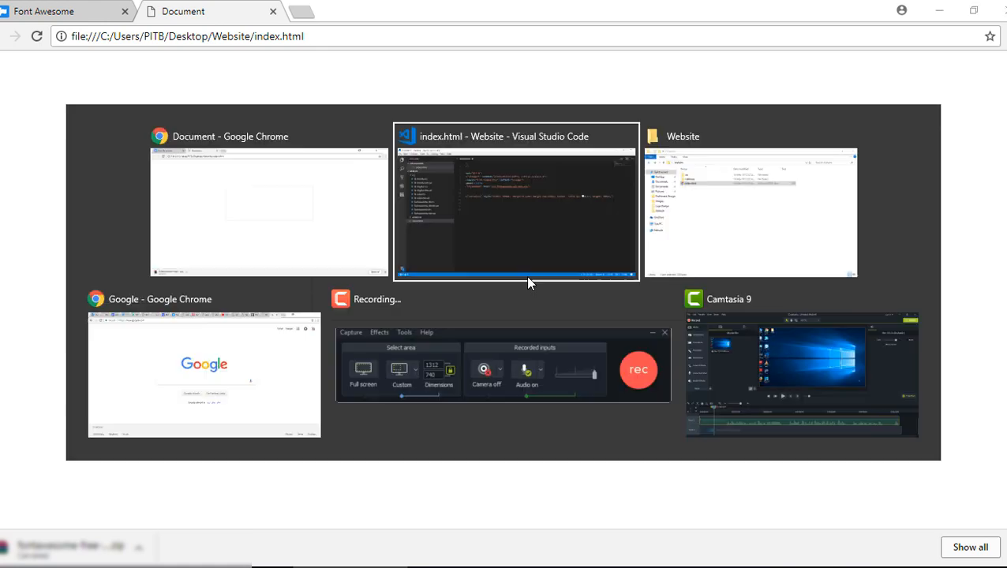
{"action": "left_click", "coordinate": [515, 201]}
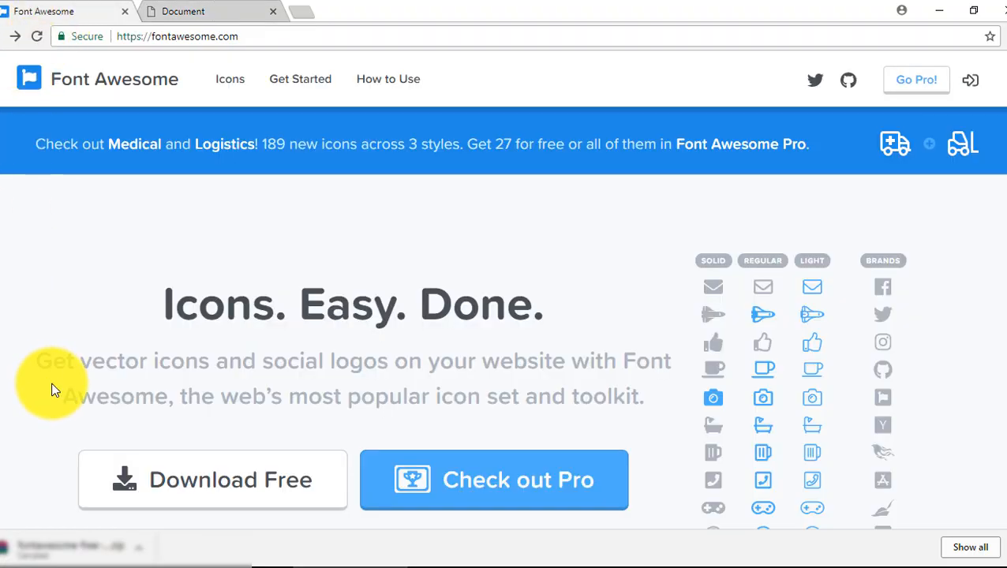
- Find the android icon in the Icons gallery and copy <i class="fab fa-android"></i>
{"action": "left_click", "coordinate": [230, 78]}
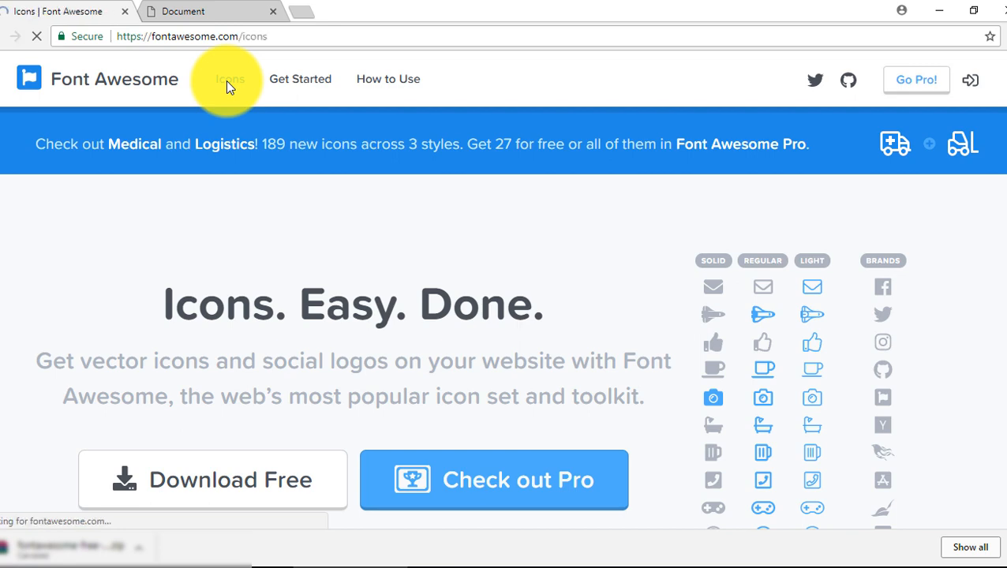
{"action": "left_click", "coordinate": [229, 79]}
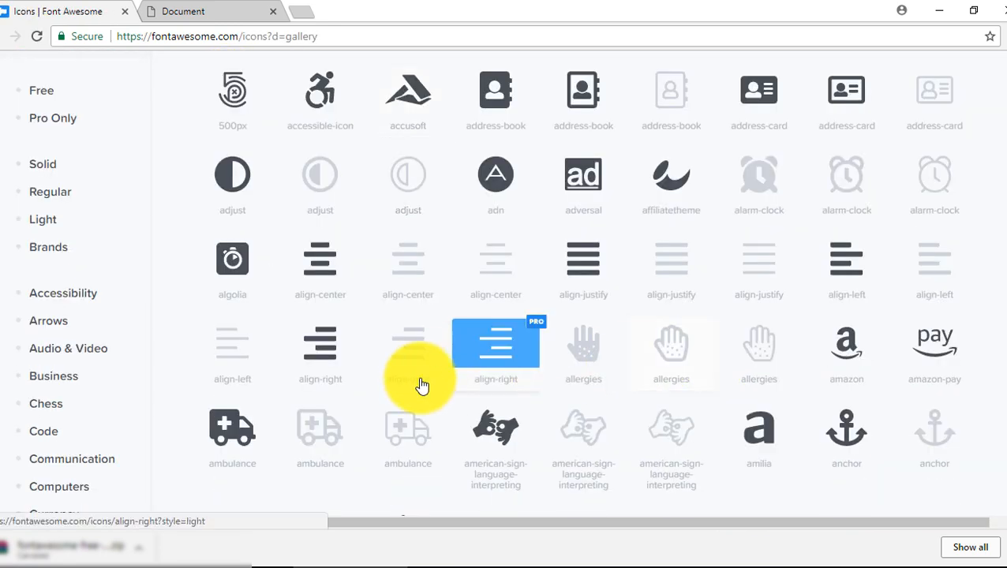
{"action": "scroll", "scroll_direction": "down", "scroll_amount": 3}
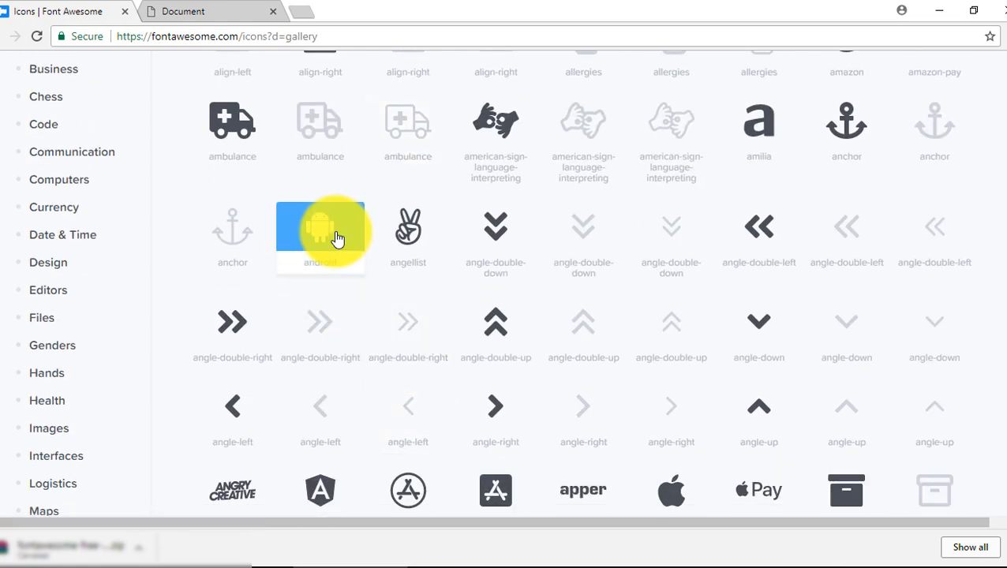
{"action": "left_click", "coordinate": [321, 229]}
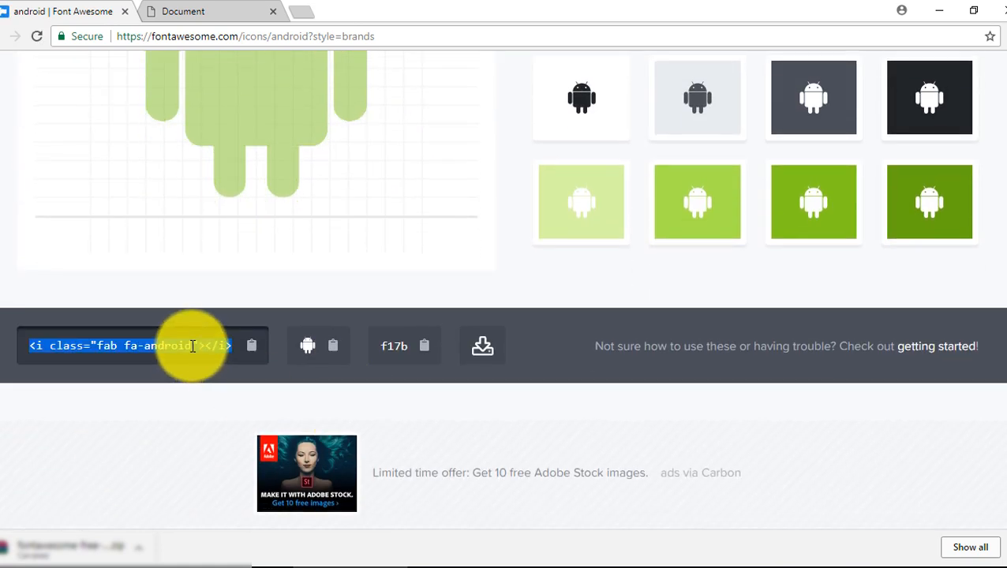
{"action": "mouse_move", "coordinate": [252, 346]}
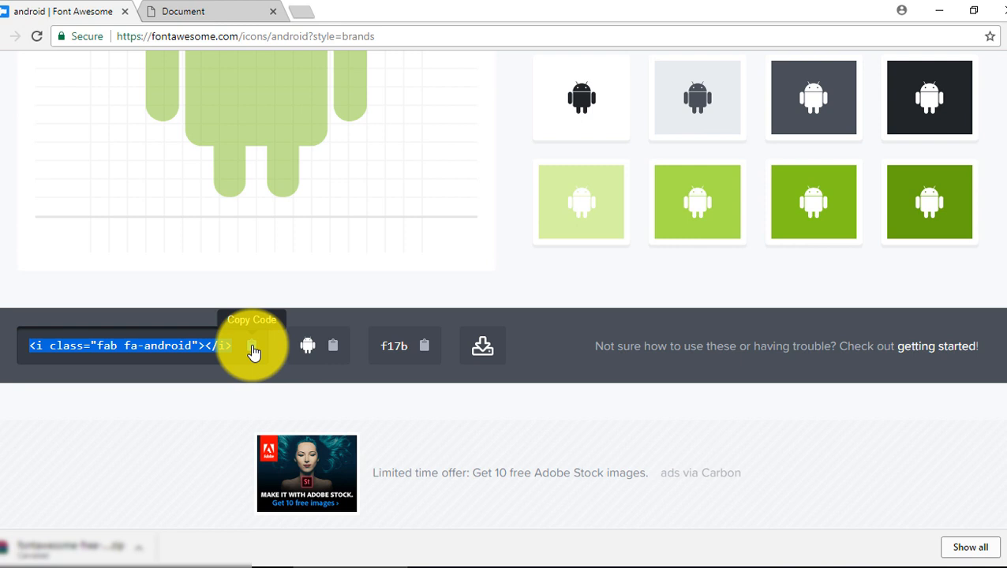
{"action": "left_click", "coordinate": [253, 346]}
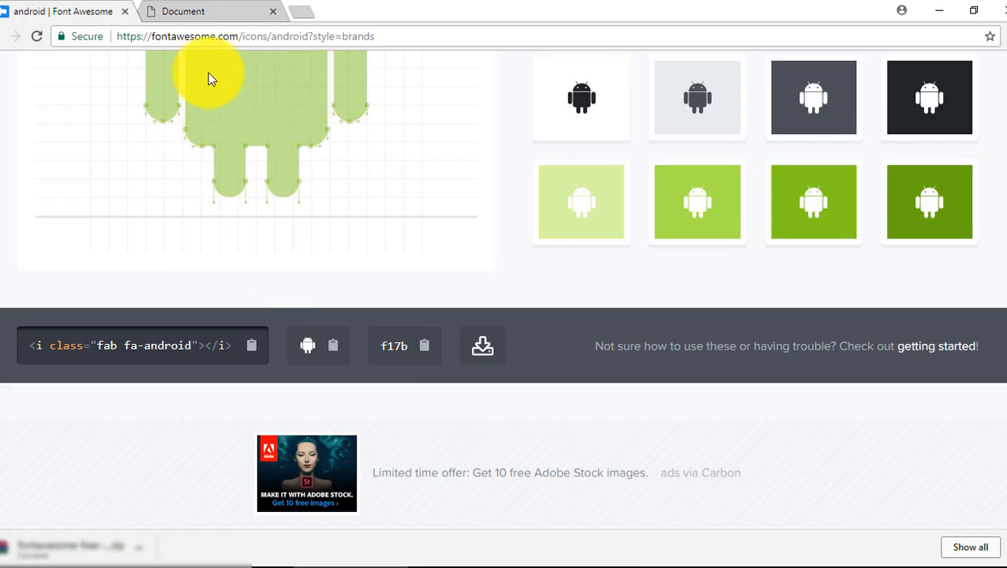
- Switch to the Chrome Document tab showing the local index.html
{"action": "left_click", "coordinate": [183, 11]}
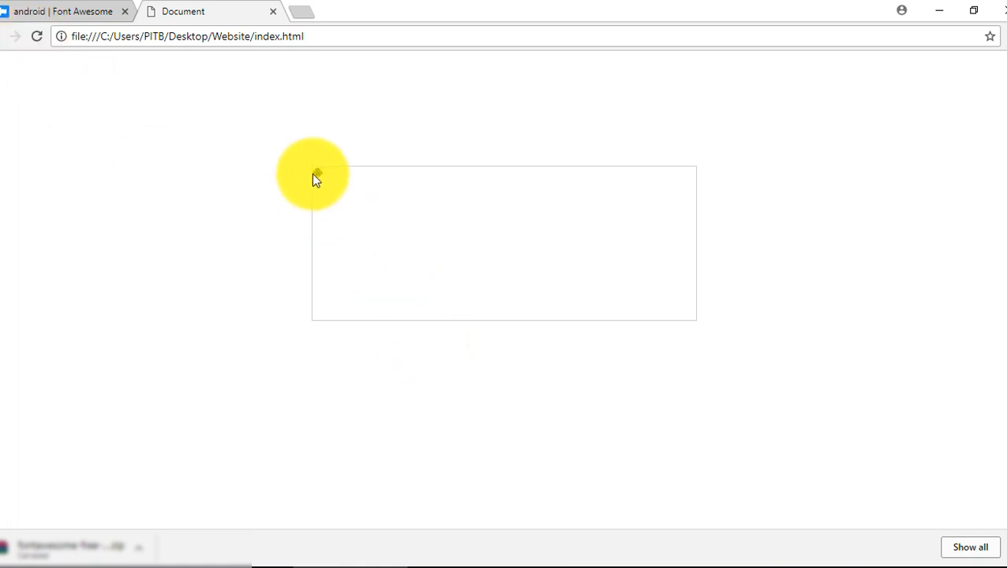
{"action": "mouse_move", "coordinate": [323, 189]}
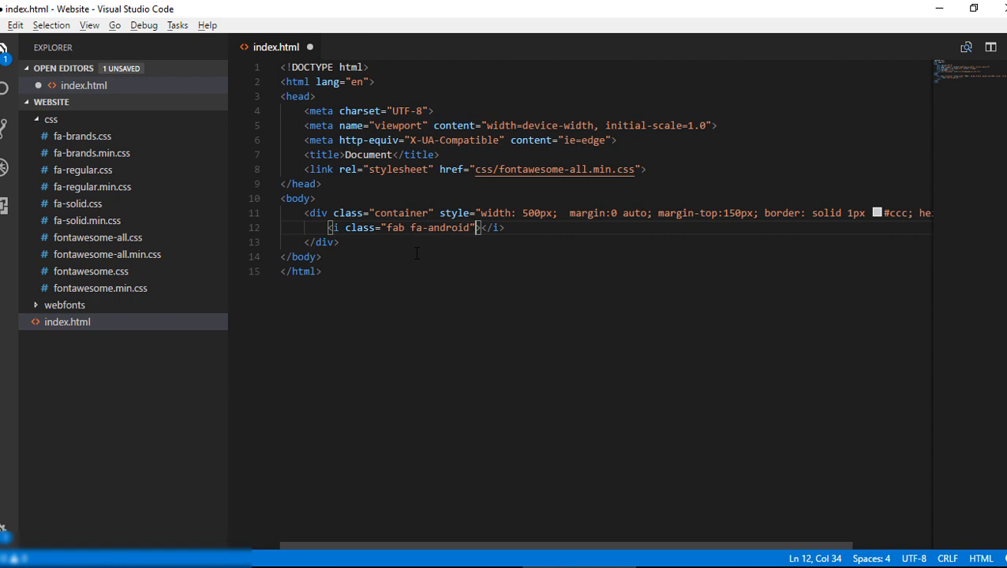
{"action": "mouse_move", "coordinate": [486, 267]}
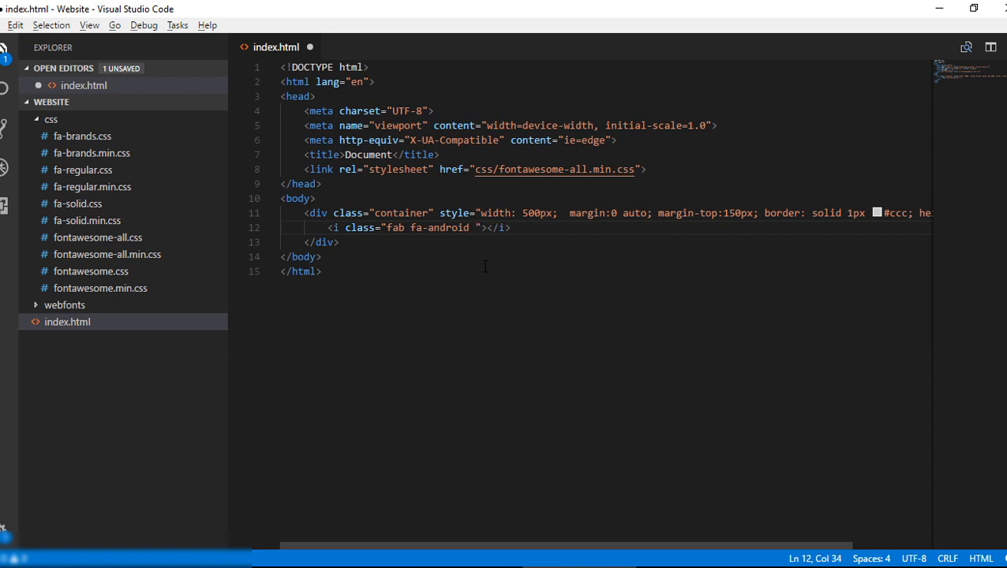
- Add the fa-xs size class after fa-android, then change it to fa-lg
{"action": "type", "text": "fa"}
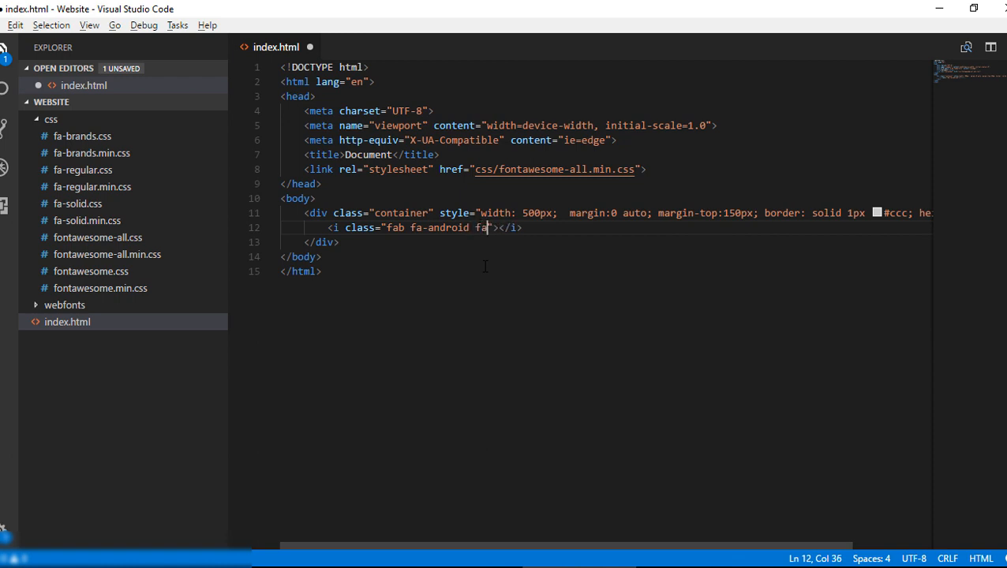
{"action": "type", "text": "-"}
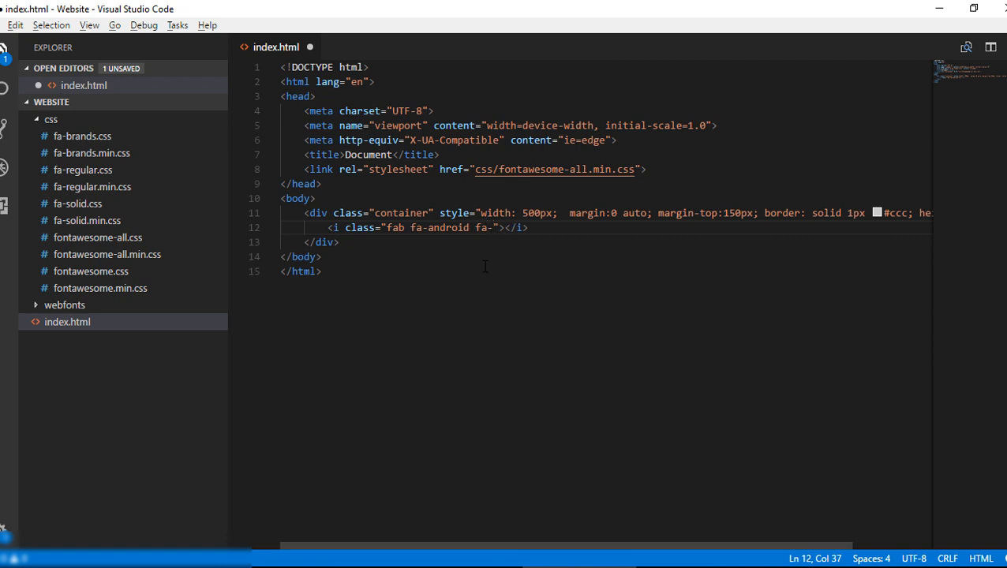
{"action": "type", "text": "xs"}
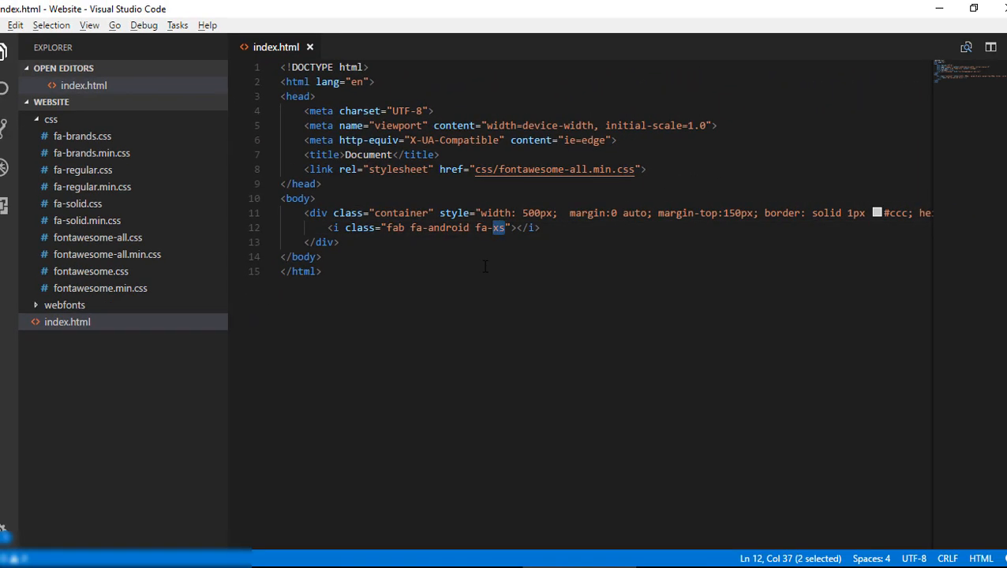
{"action": "type", "text": "lg"}
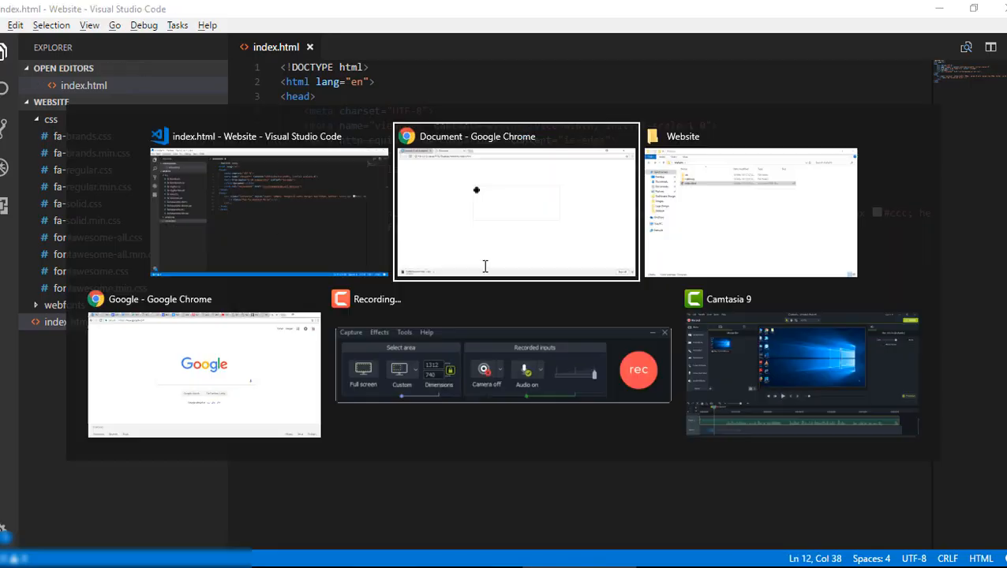
- Place the cursor in the icon tag and select its size value to become fa-10x
{"action": "left_click", "coordinate": [269, 201]}
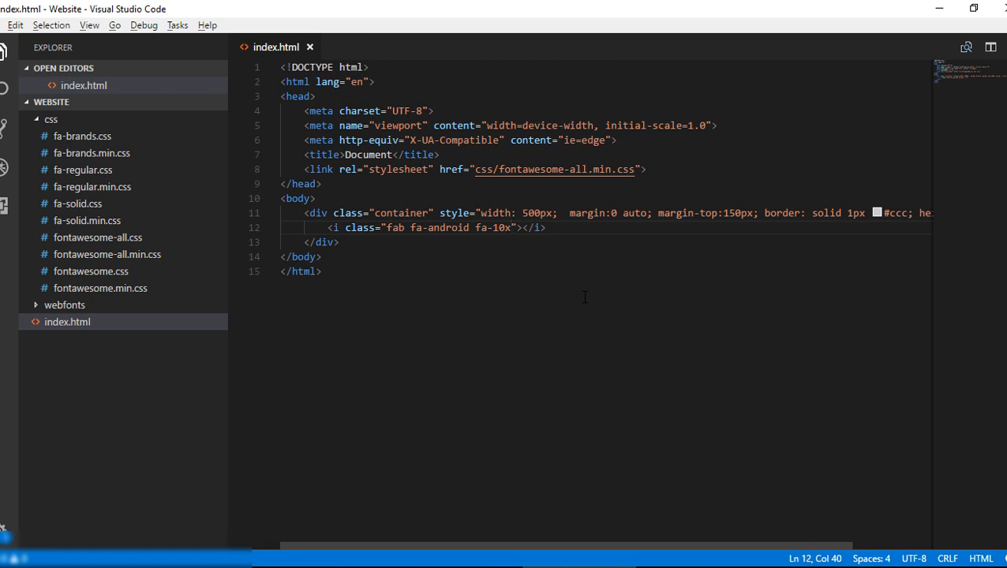
{"action": "double_click", "coordinate": [499, 227]}
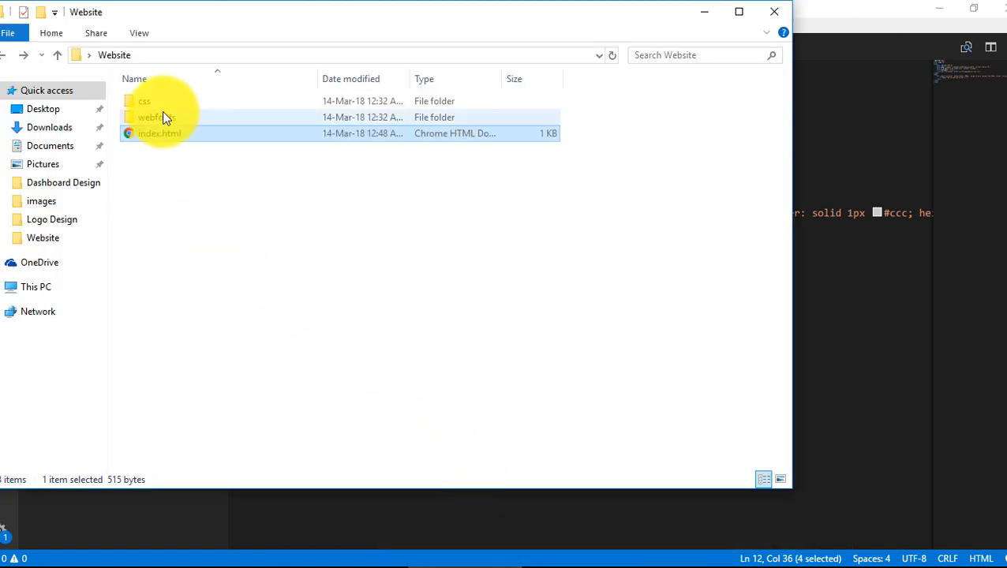
{"action": "mouse_move", "coordinate": [154, 117]}
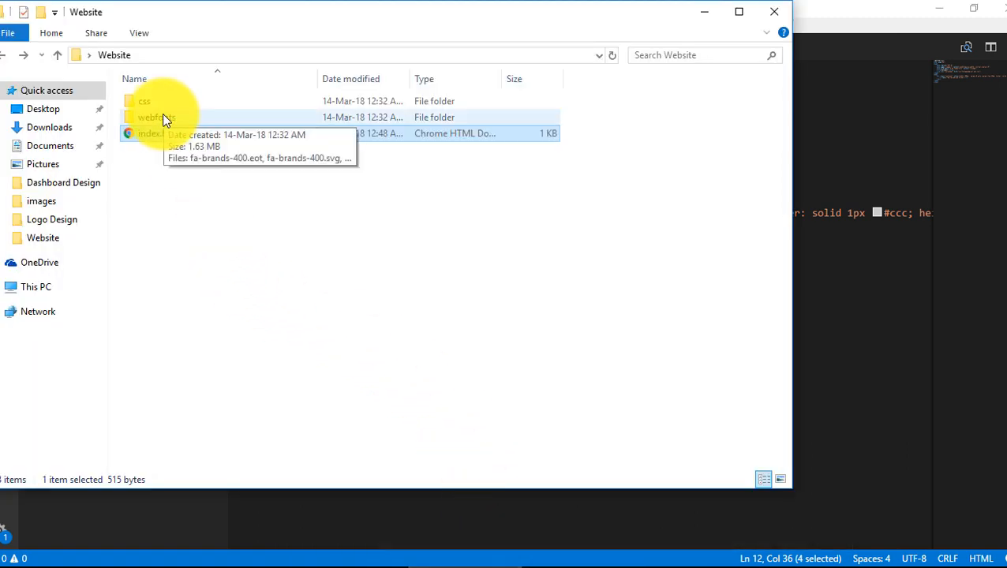
{"action": "mouse_move", "coordinate": [200, 197]}
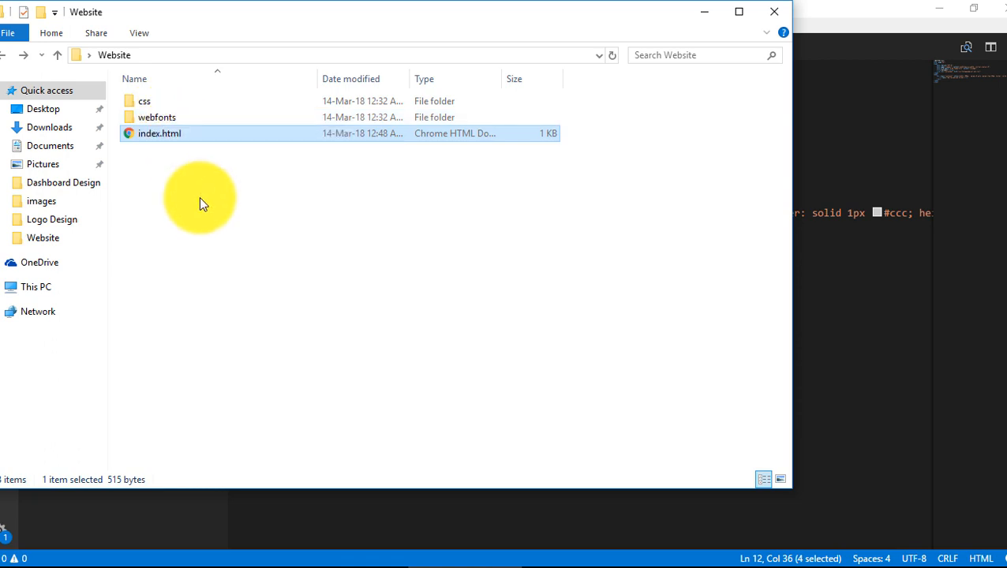
{"action": "mouse_move", "coordinate": [178, 204]}
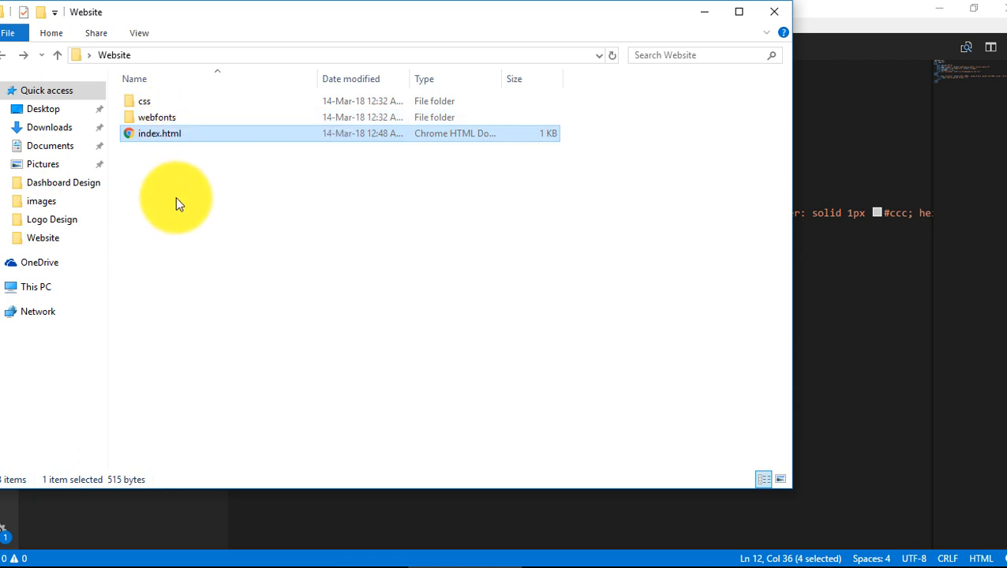
{"action": "mouse_move", "coordinate": [197, 207]}
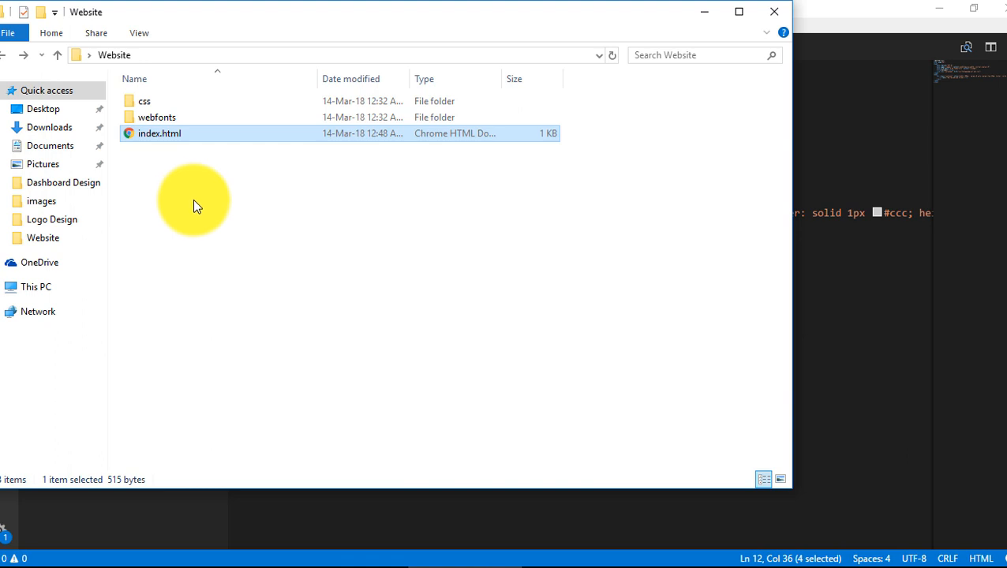
{"action": "mouse_move", "coordinate": [190, 189]}
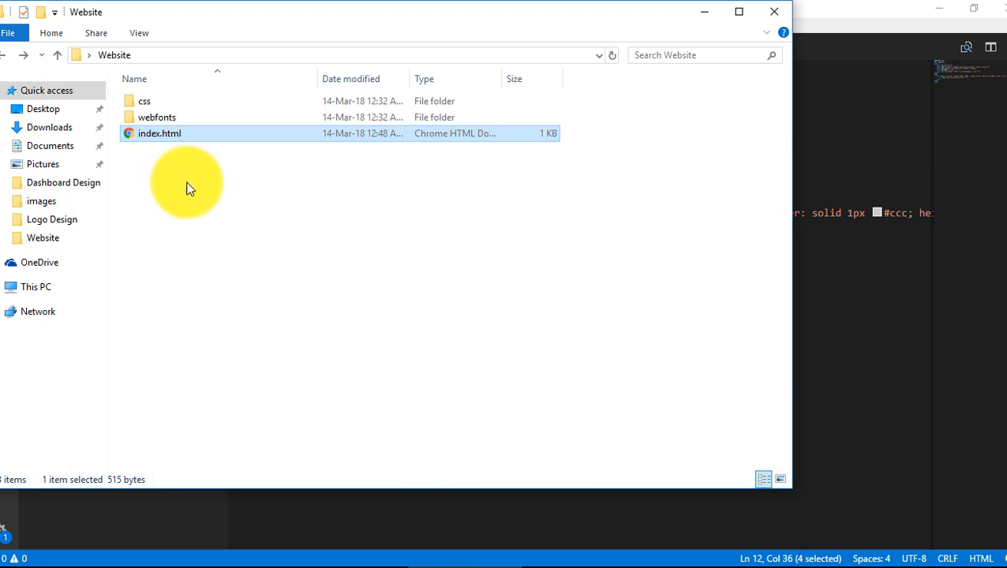
{"action": "mouse_move", "coordinate": [152, 124]}
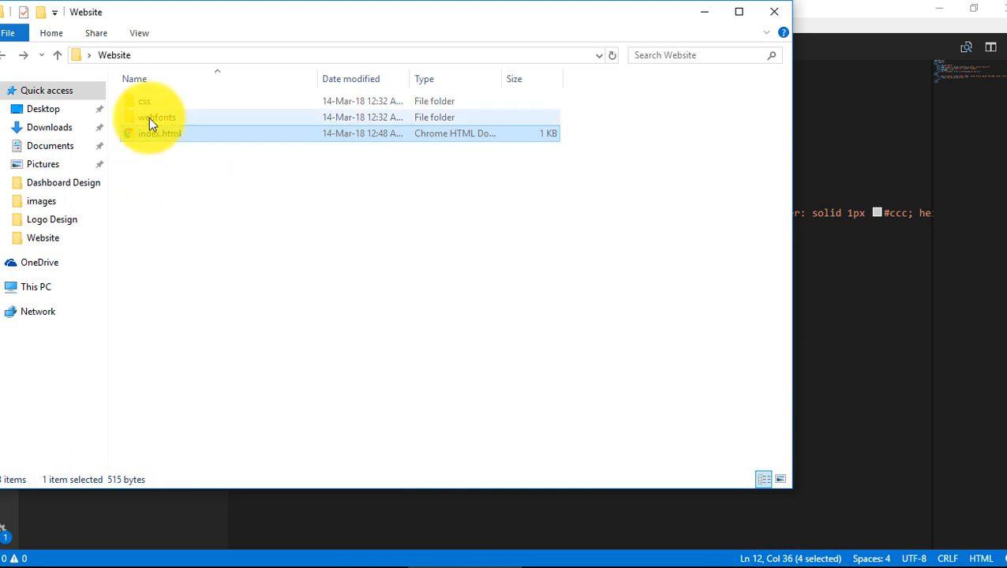
{"action": "mouse_move", "coordinate": [160, 110]}
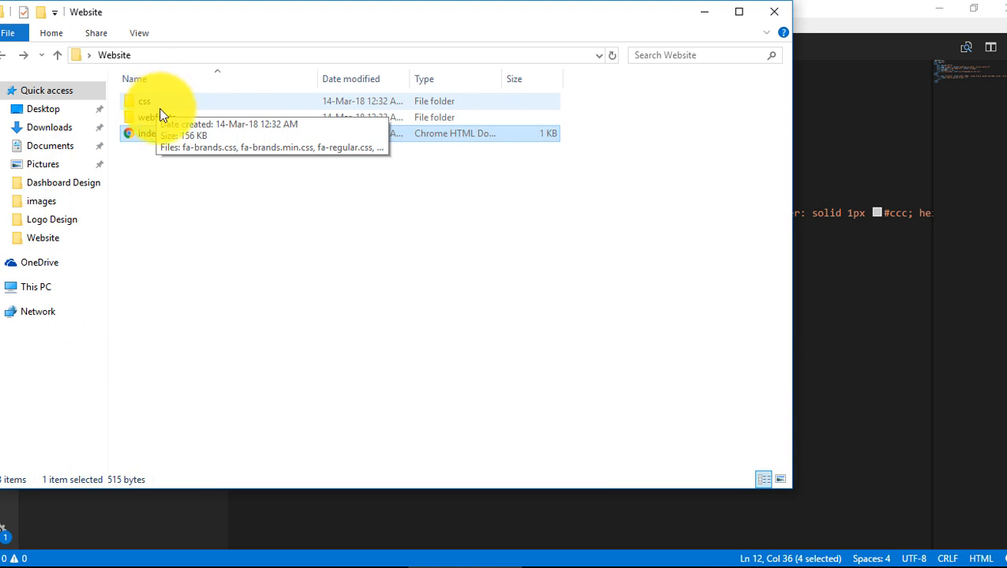
{"action": "mouse_move", "coordinate": [223, 215]}
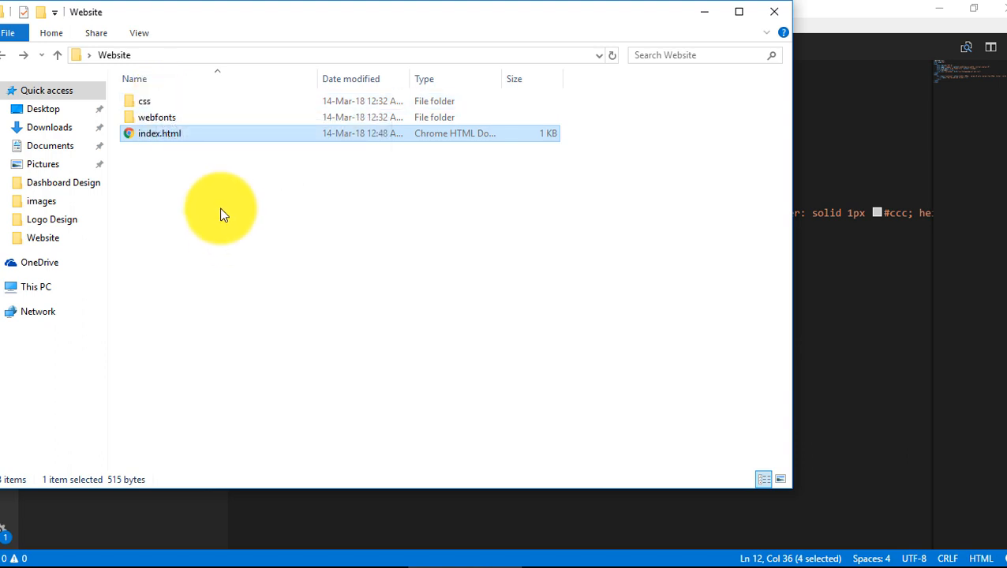
{"action": "mouse_move", "coordinate": [156, 117]}
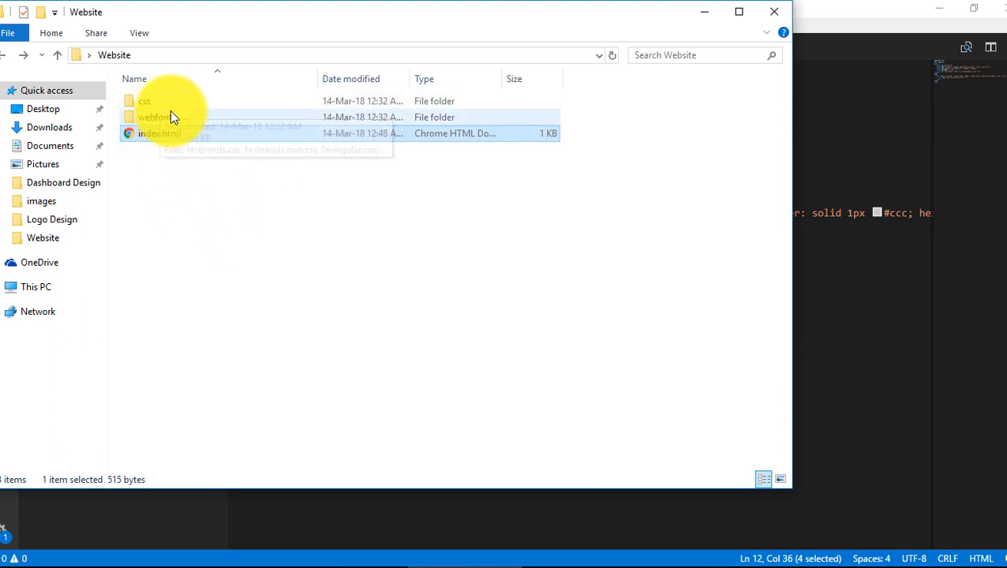
- Select and then double-click the css folder inside the Website folder
{"action": "left_click", "coordinate": [144, 101]}
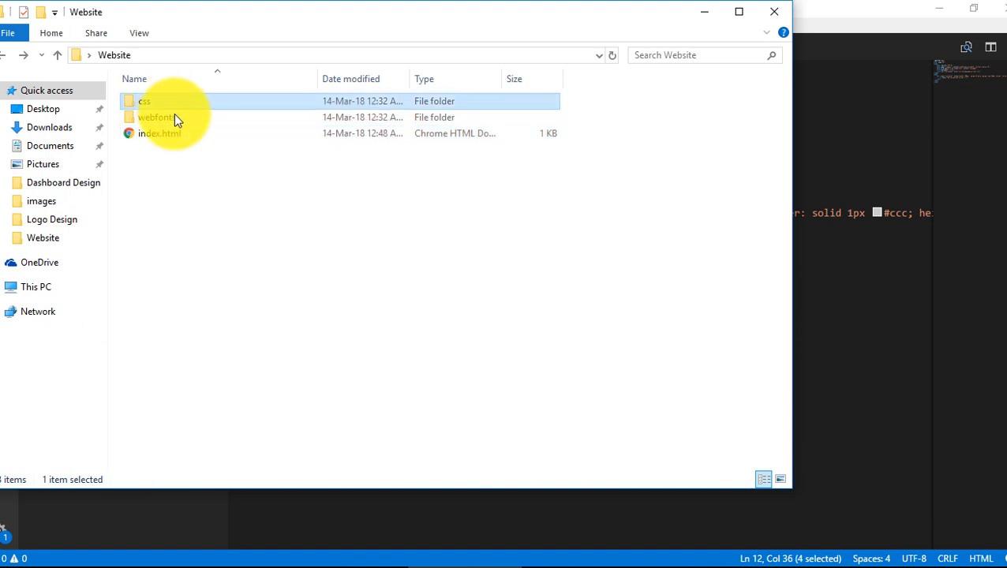
{"action": "mouse_move", "coordinate": [158, 122]}
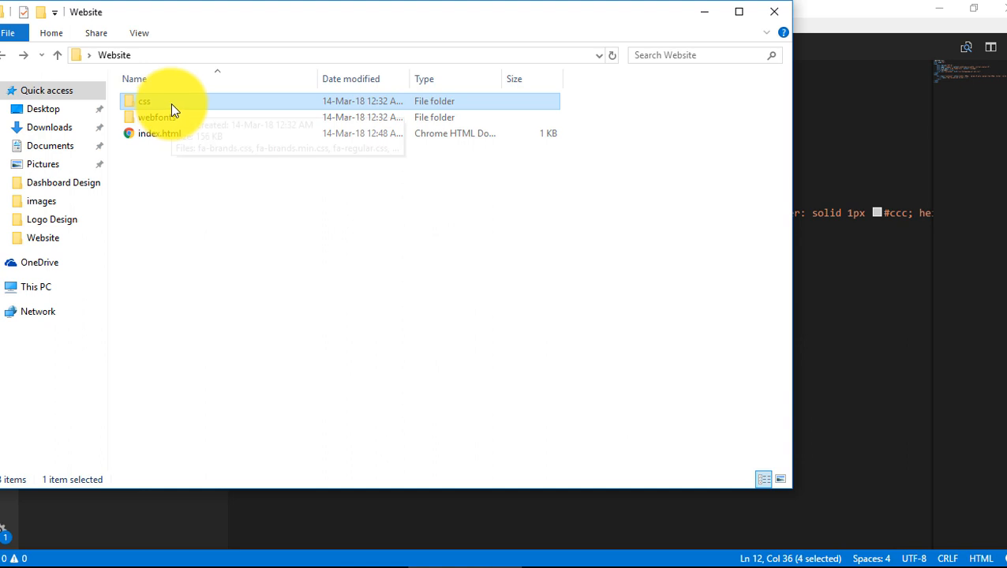
{"action": "mouse_move", "coordinate": [174, 109]}
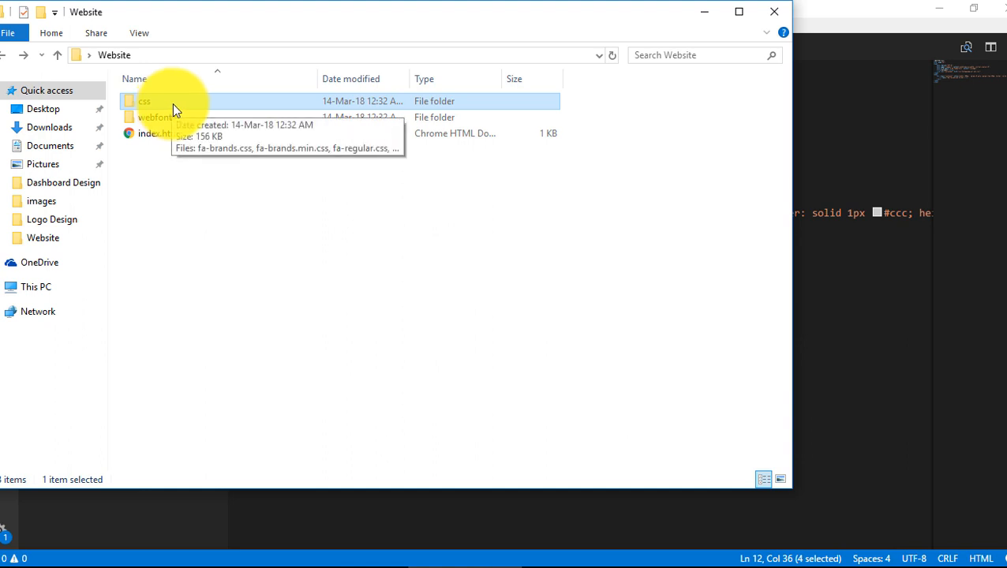
{"action": "mouse_move", "coordinate": [168, 108]}
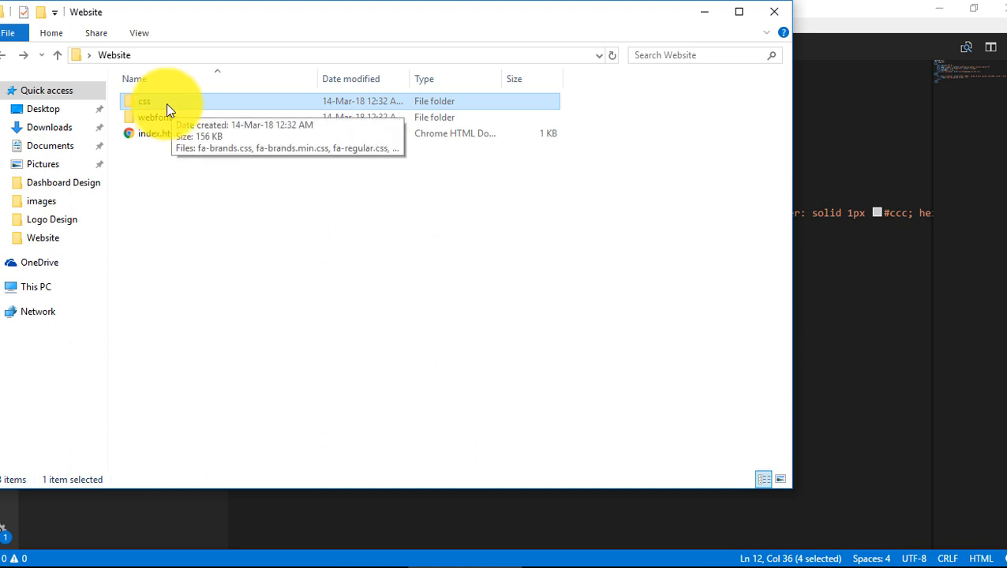
{"action": "mouse_move", "coordinate": [158, 106]}
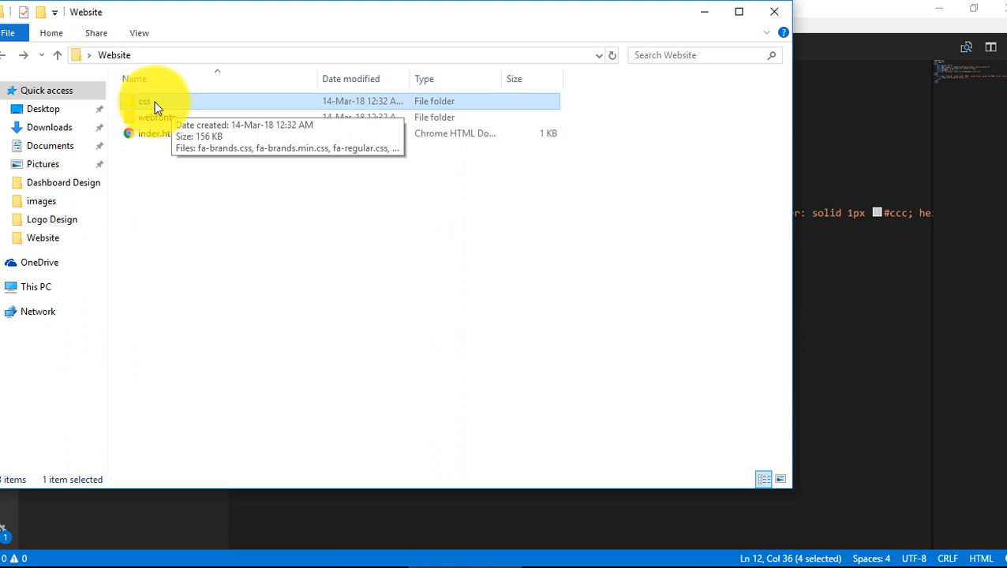
{"action": "mouse_move", "coordinate": [174, 122]}
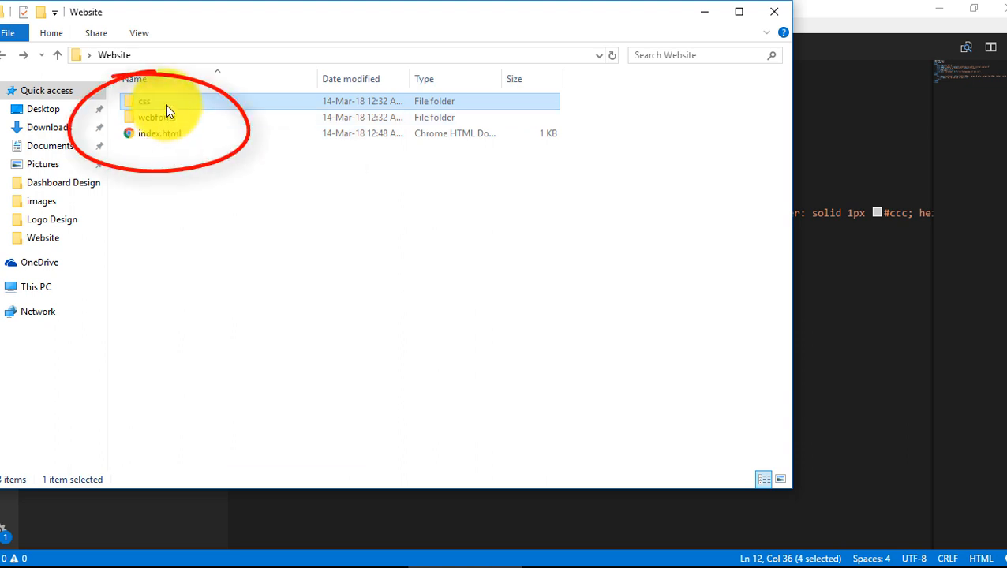
{"action": "double_click", "coordinate": [144, 101]}
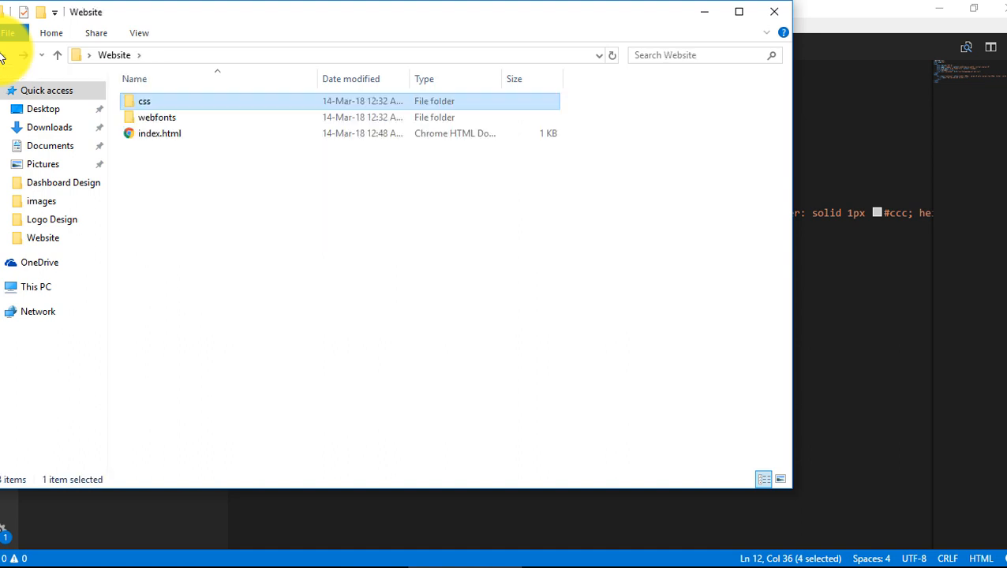
{"action": "mouse_move", "coordinate": [165, 119]}
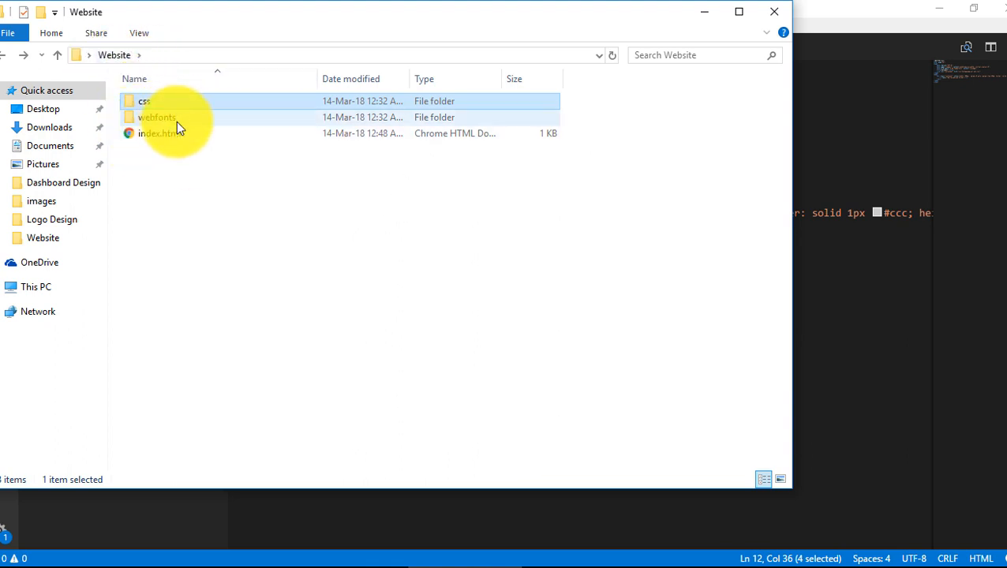
{"action": "mouse_move", "coordinate": [158, 117]}
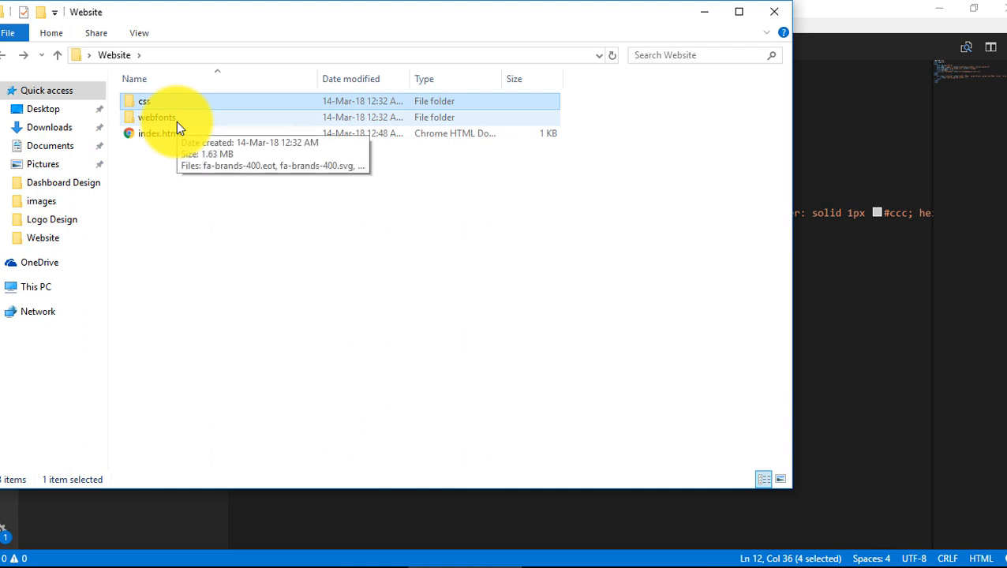
{"action": "mouse_move", "coordinate": [162, 128]}
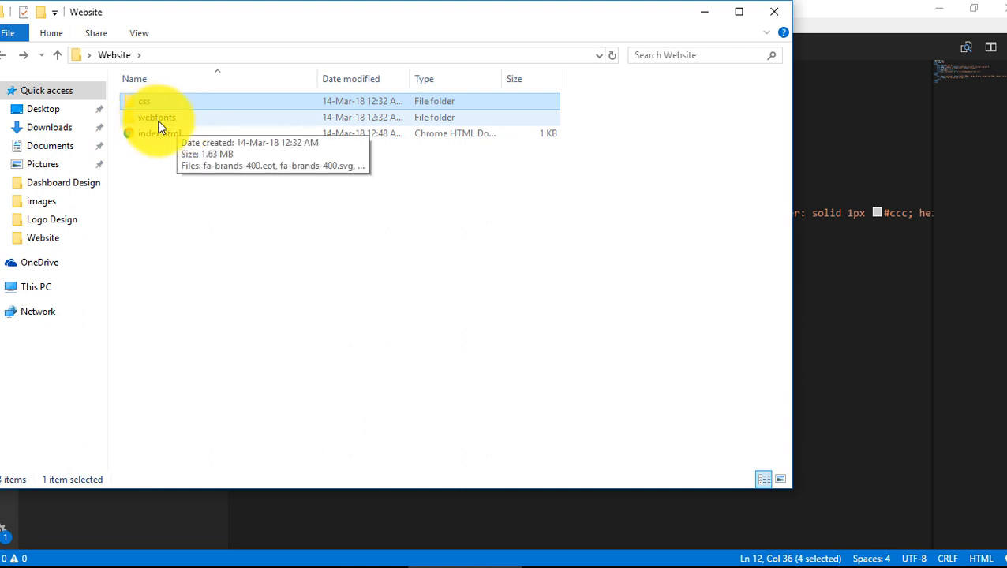
{"action": "mouse_move", "coordinate": [153, 179]}
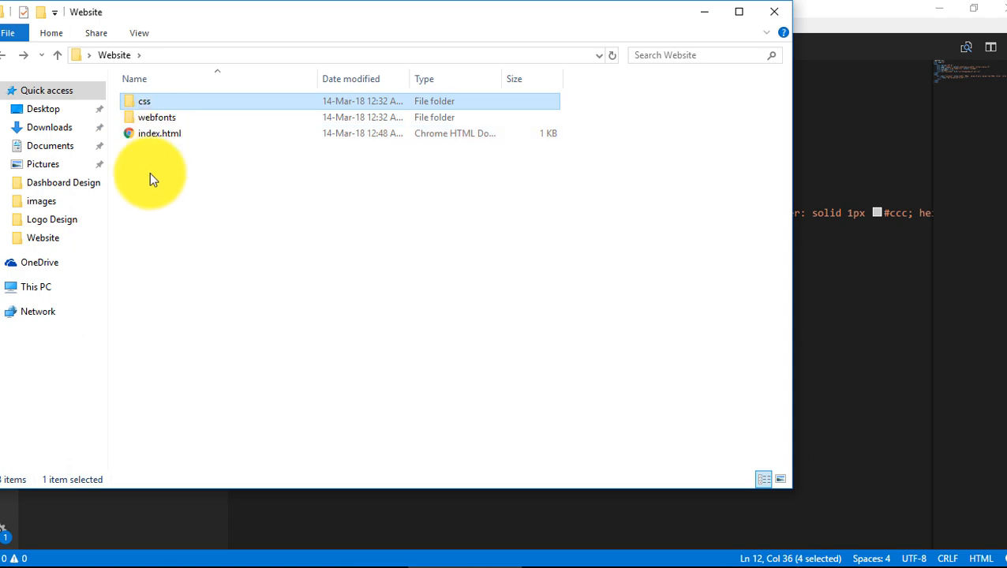
{"action": "mouse_move", "coordinate": [841, 266]}
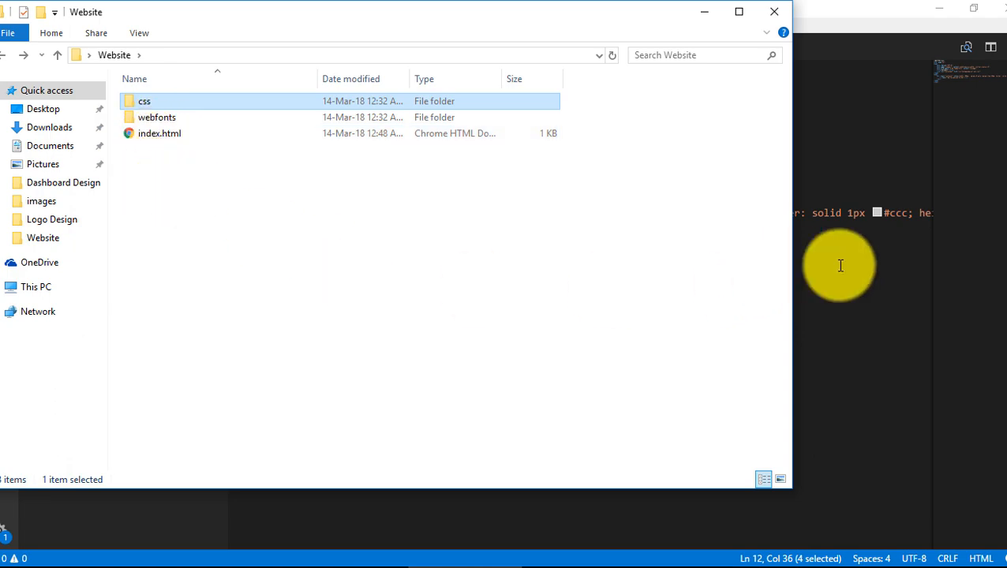